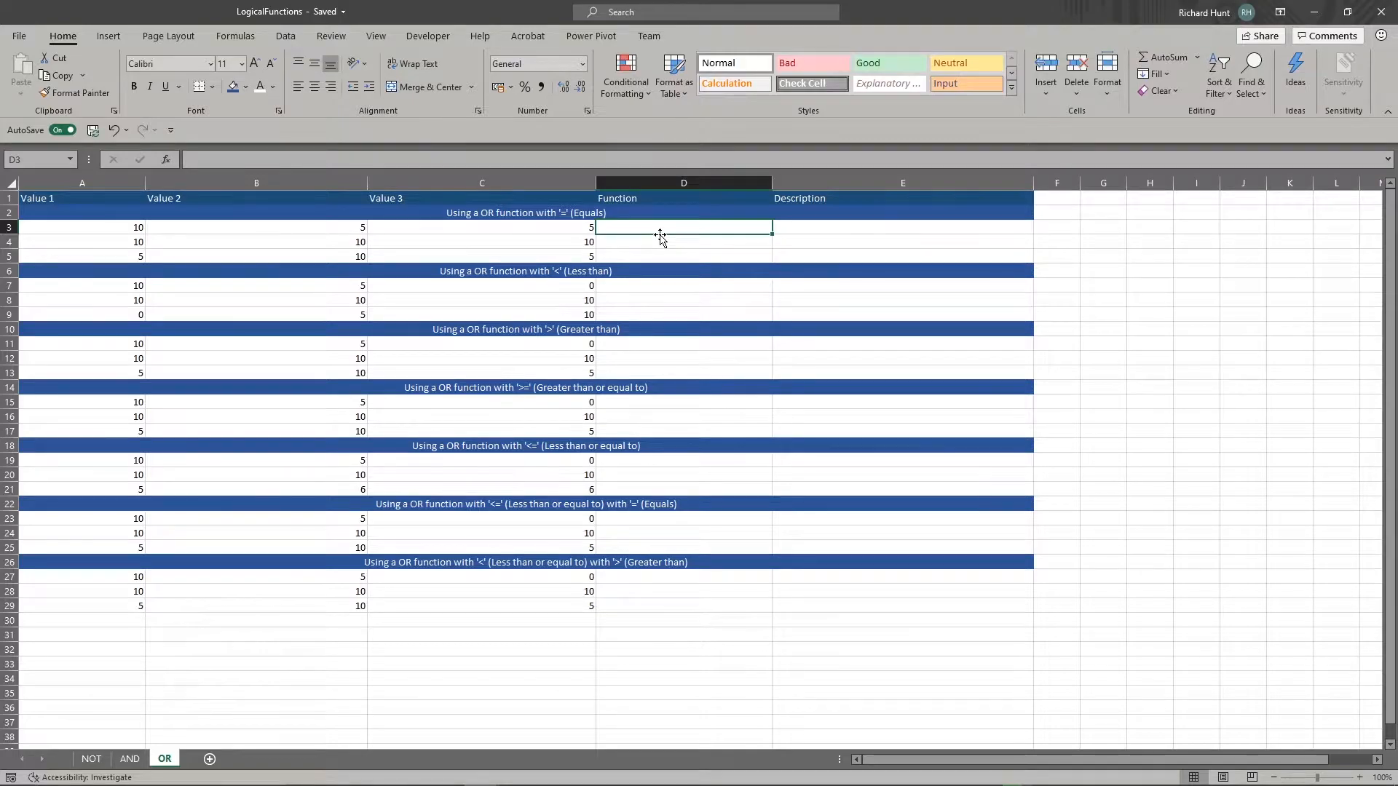
# Enter =OR(A3=B3) in the first Function cell D3, returning FALSE.
pyautogui.write('=OD')
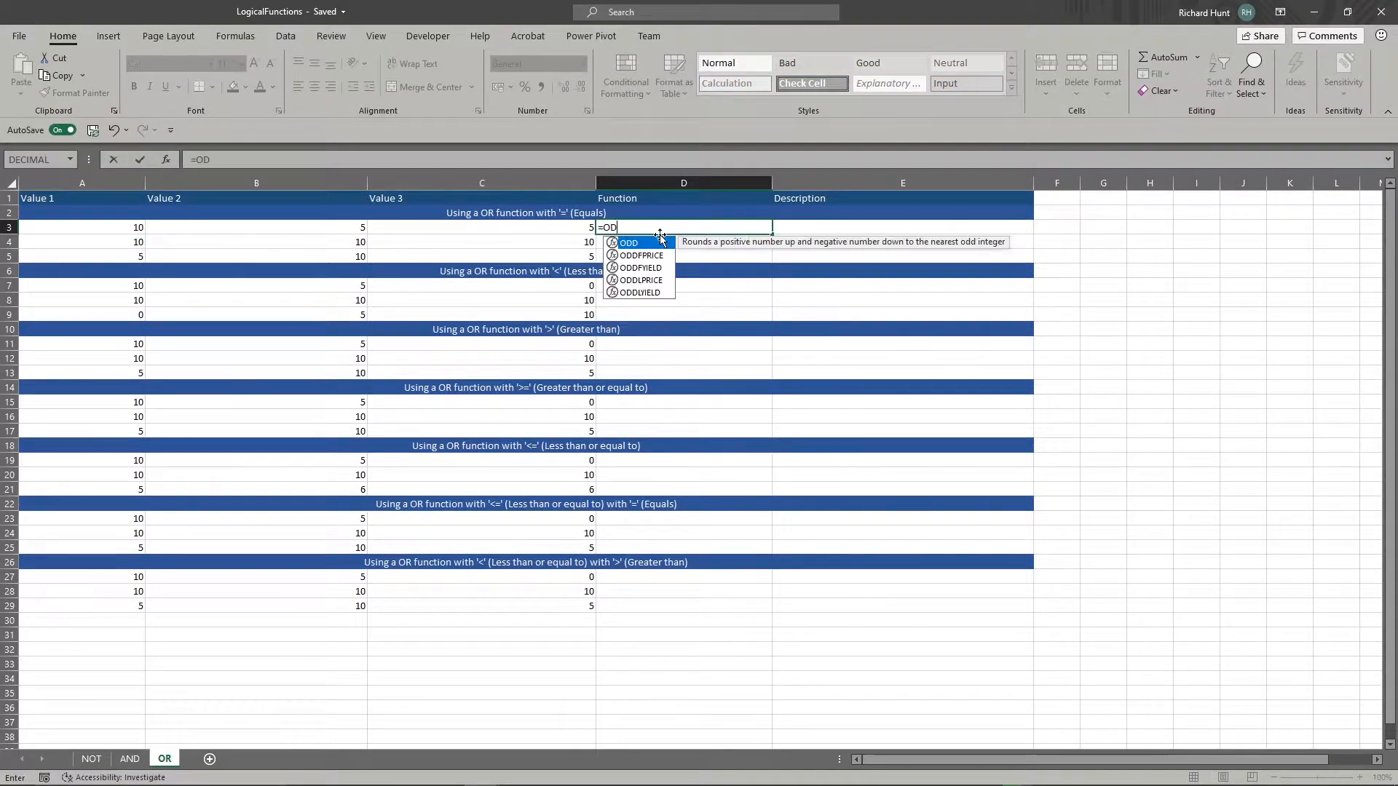
pyautogui.write('=OR(')
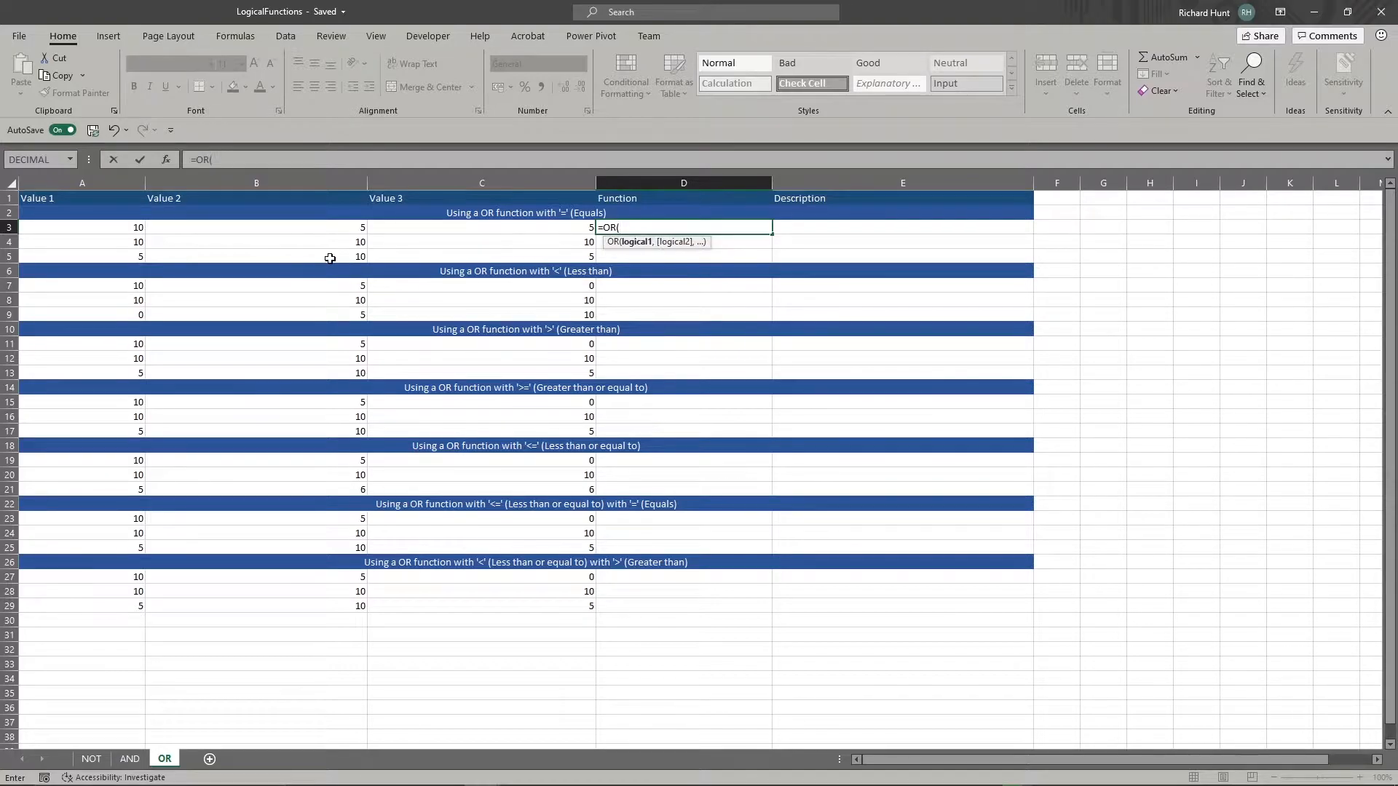
pyautogui.click(82, 227)
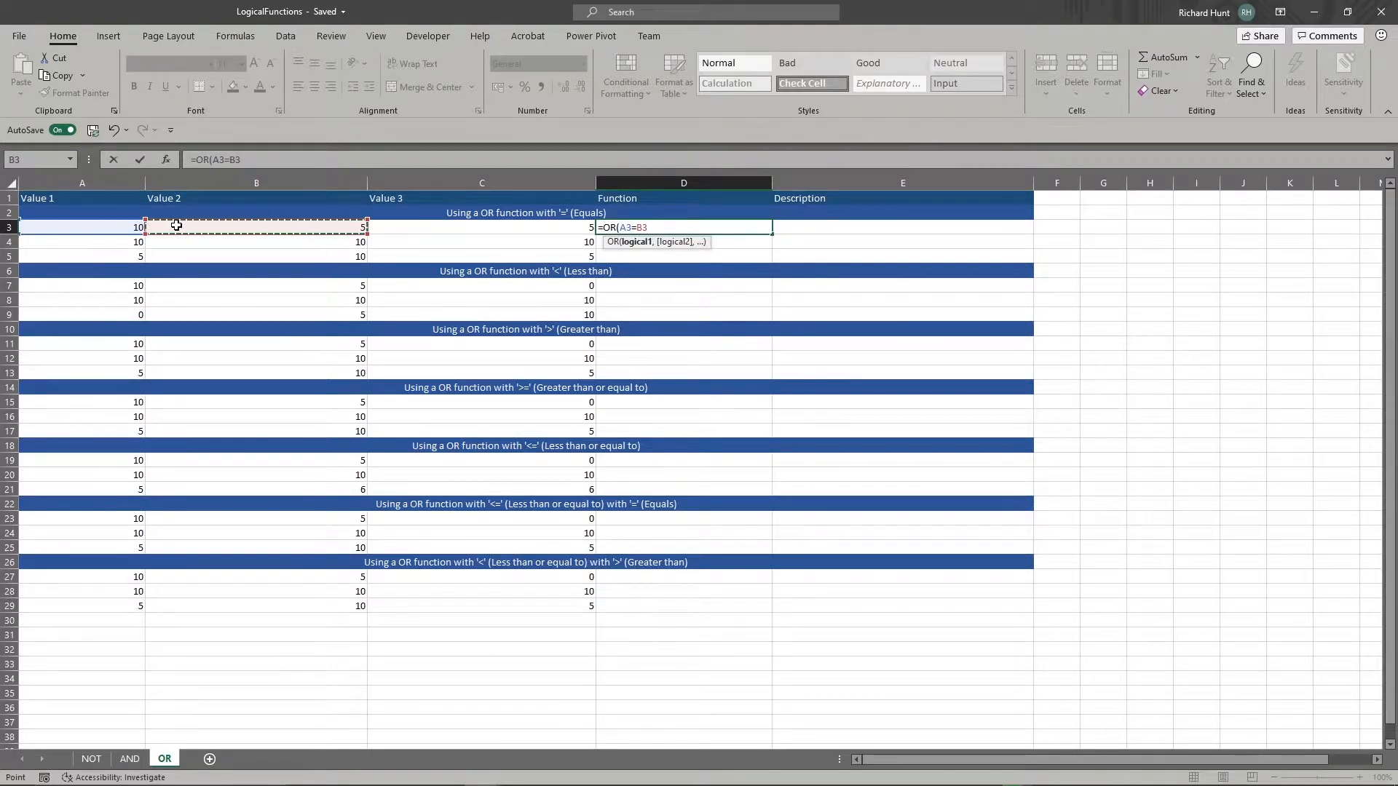
pyautogui.press('Enter')
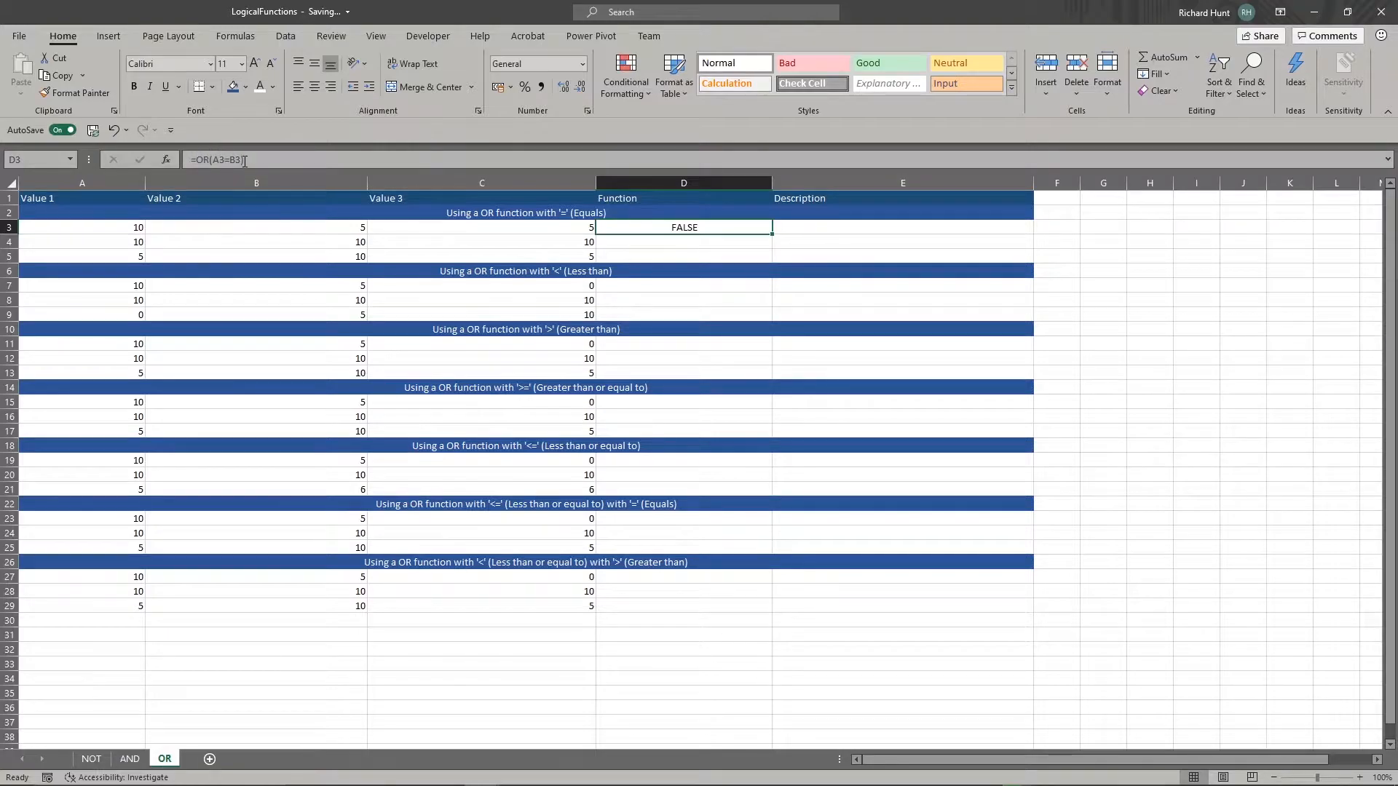
# Extend D3 to =OR(A3=B3,B3=C3) so it returns TRUE.
pyautogui.doubleClick(685, 227)
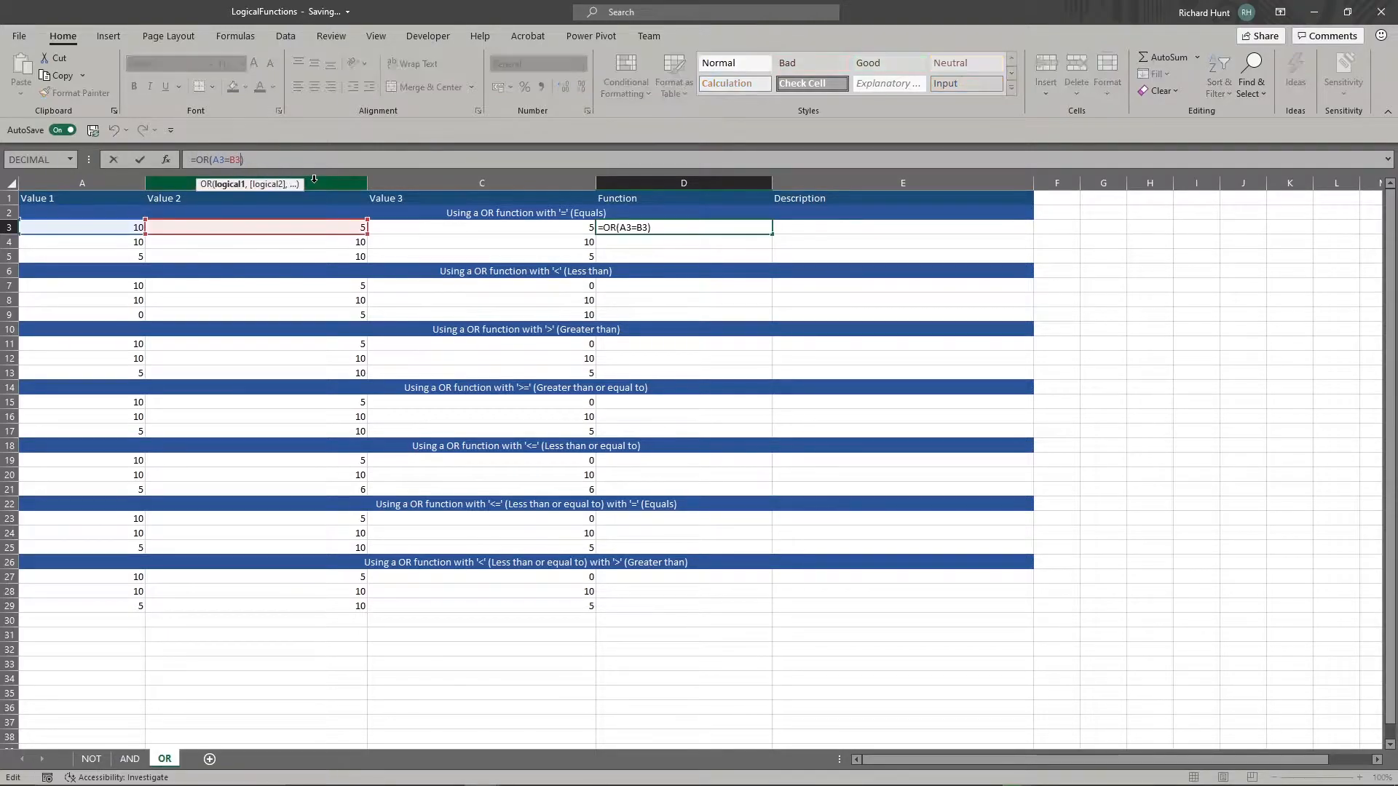
pyautogui.write(',B3=C3')
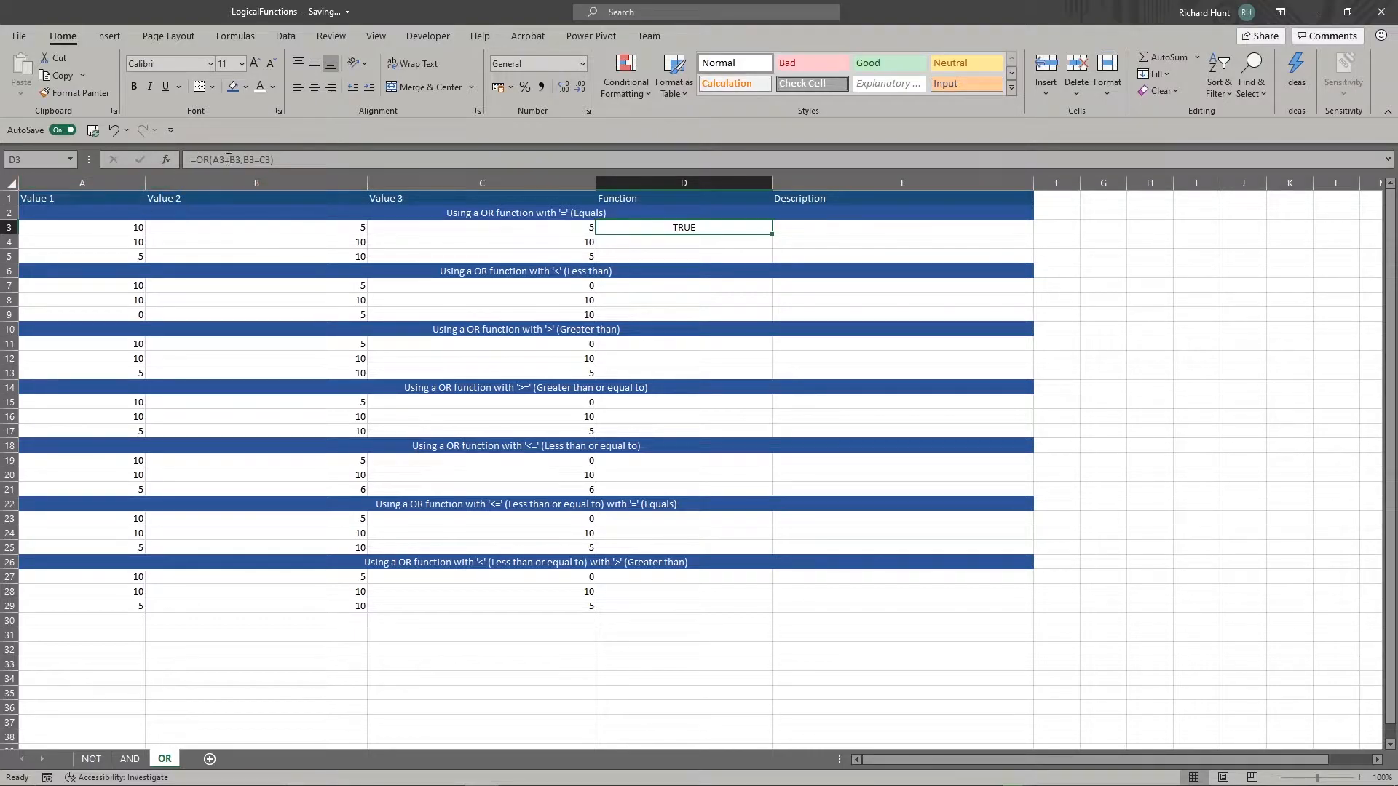
pyautogui.doubleClick(683, 227)
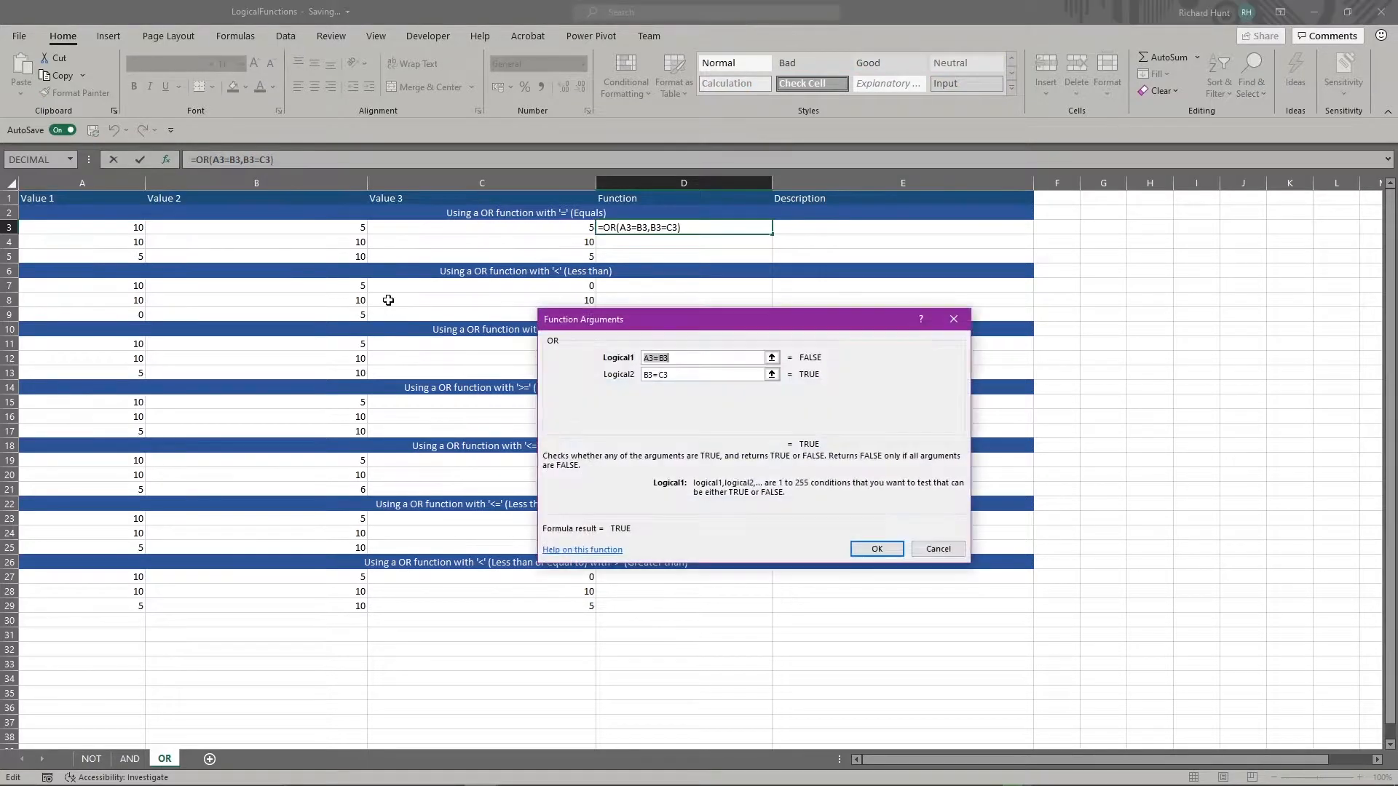
pyautogui.moveTo(701, 353)
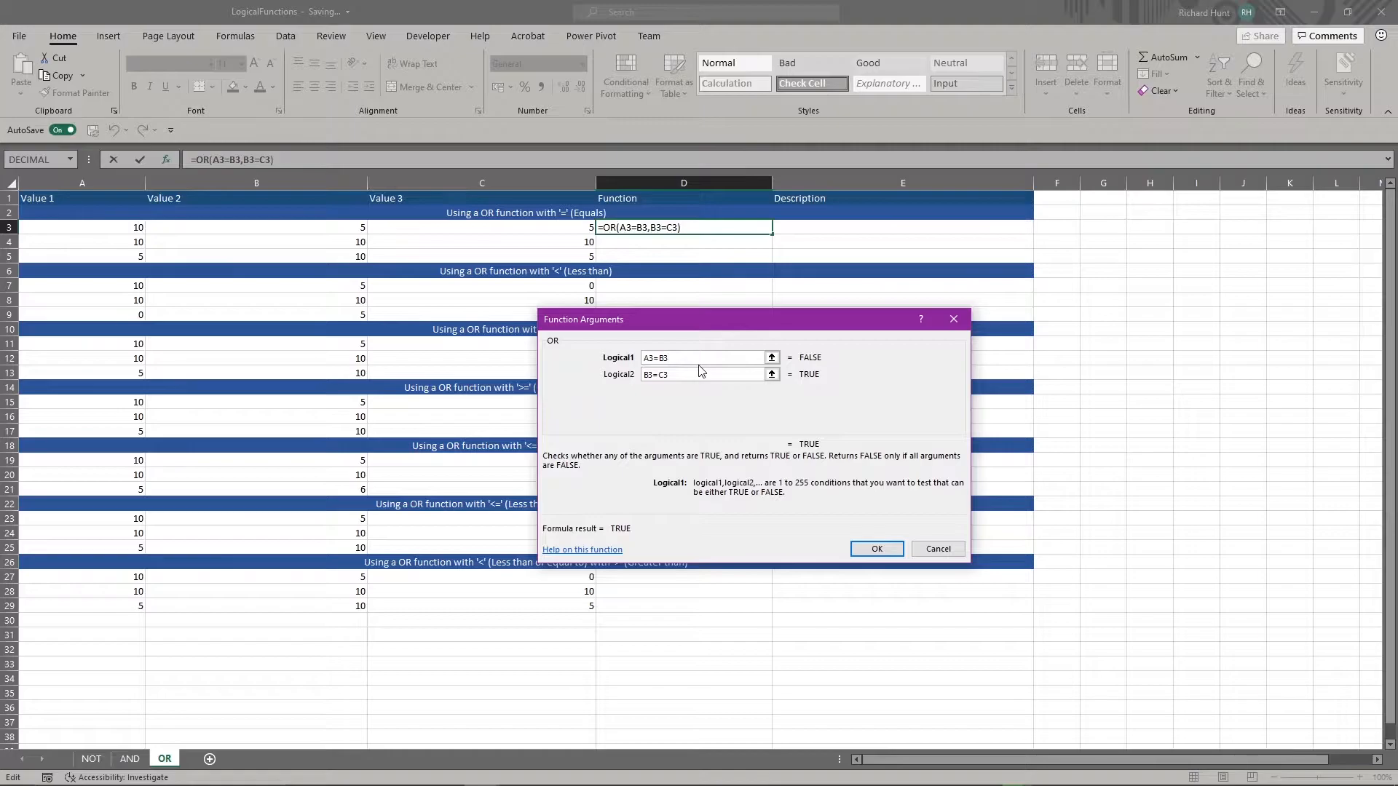
pyautogui.moveTo(844, 474)
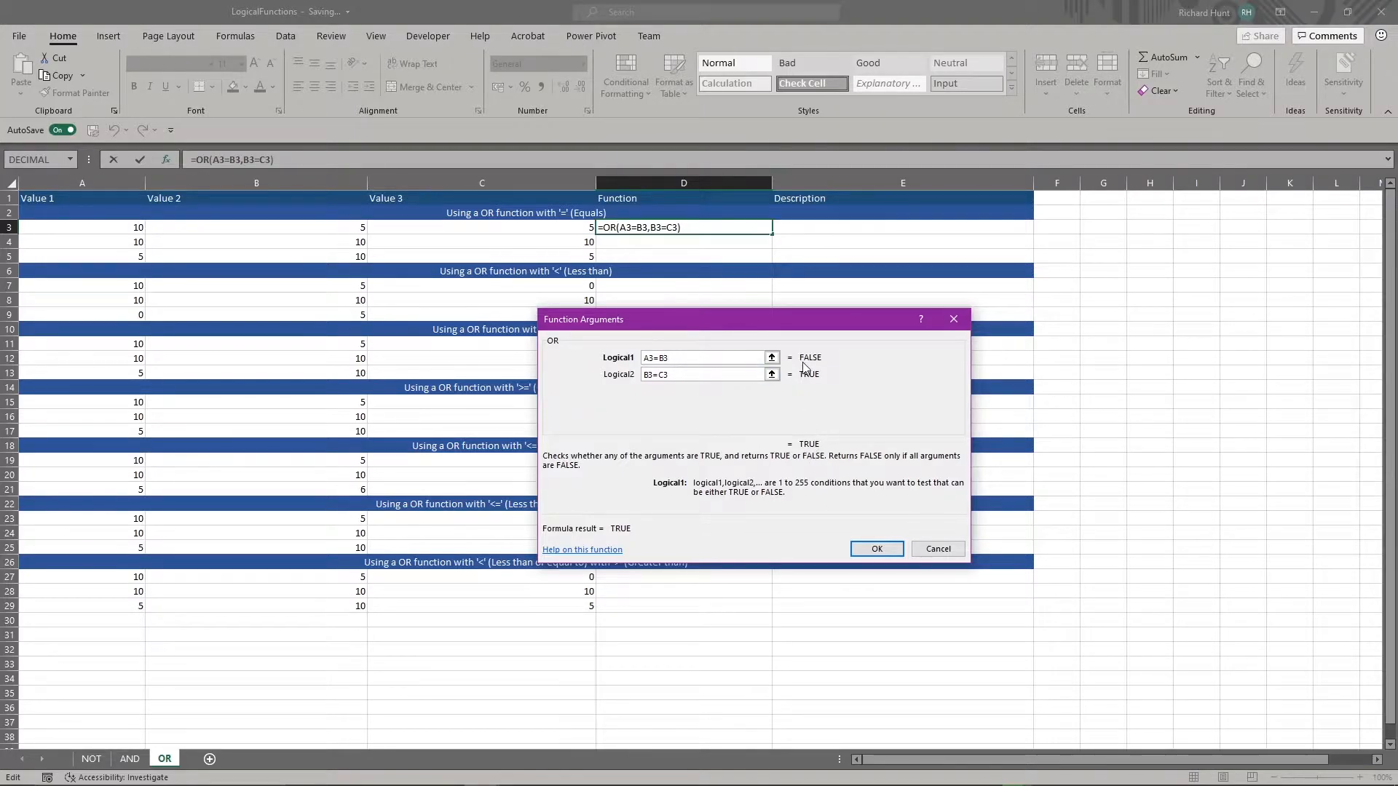
pyautogui.click(705, 358)
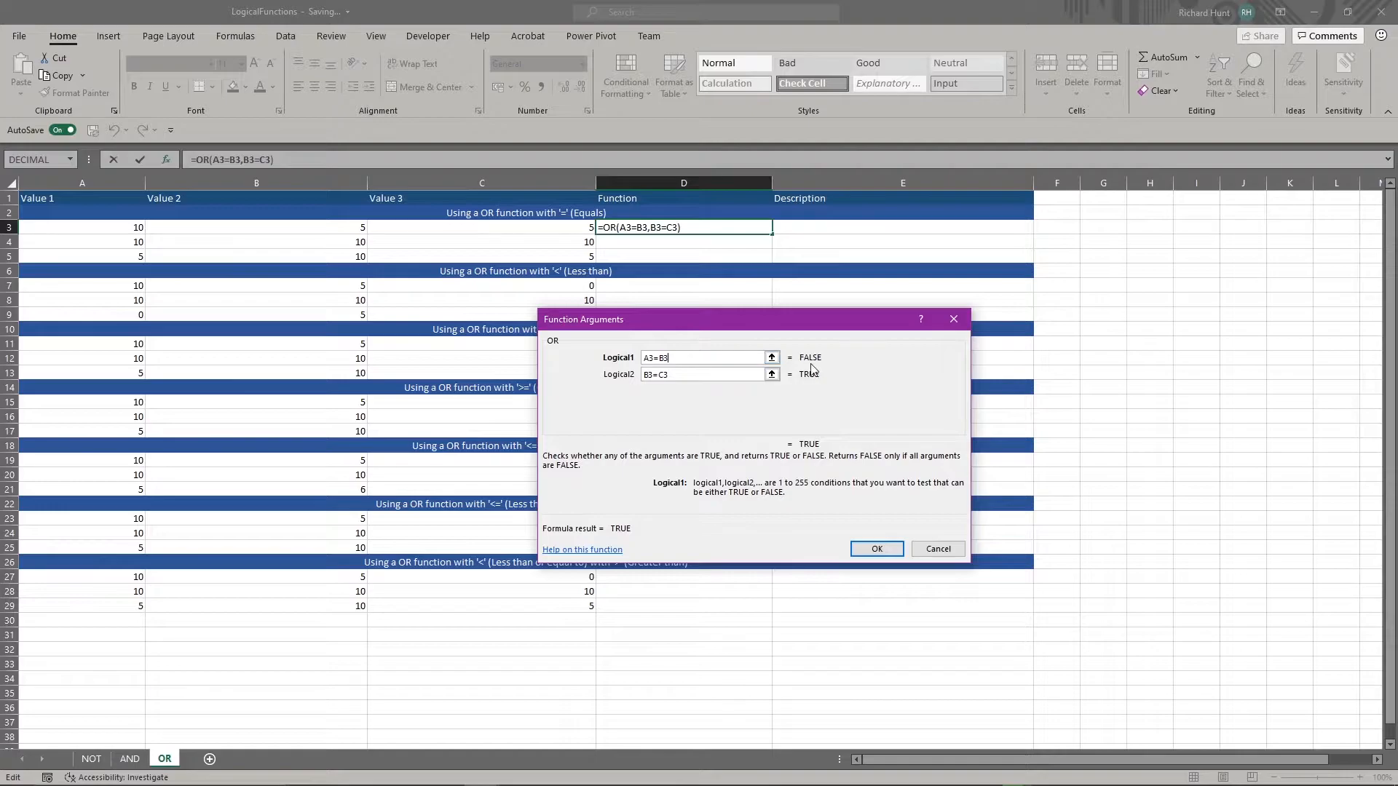
pyautogui.click(705, 375)
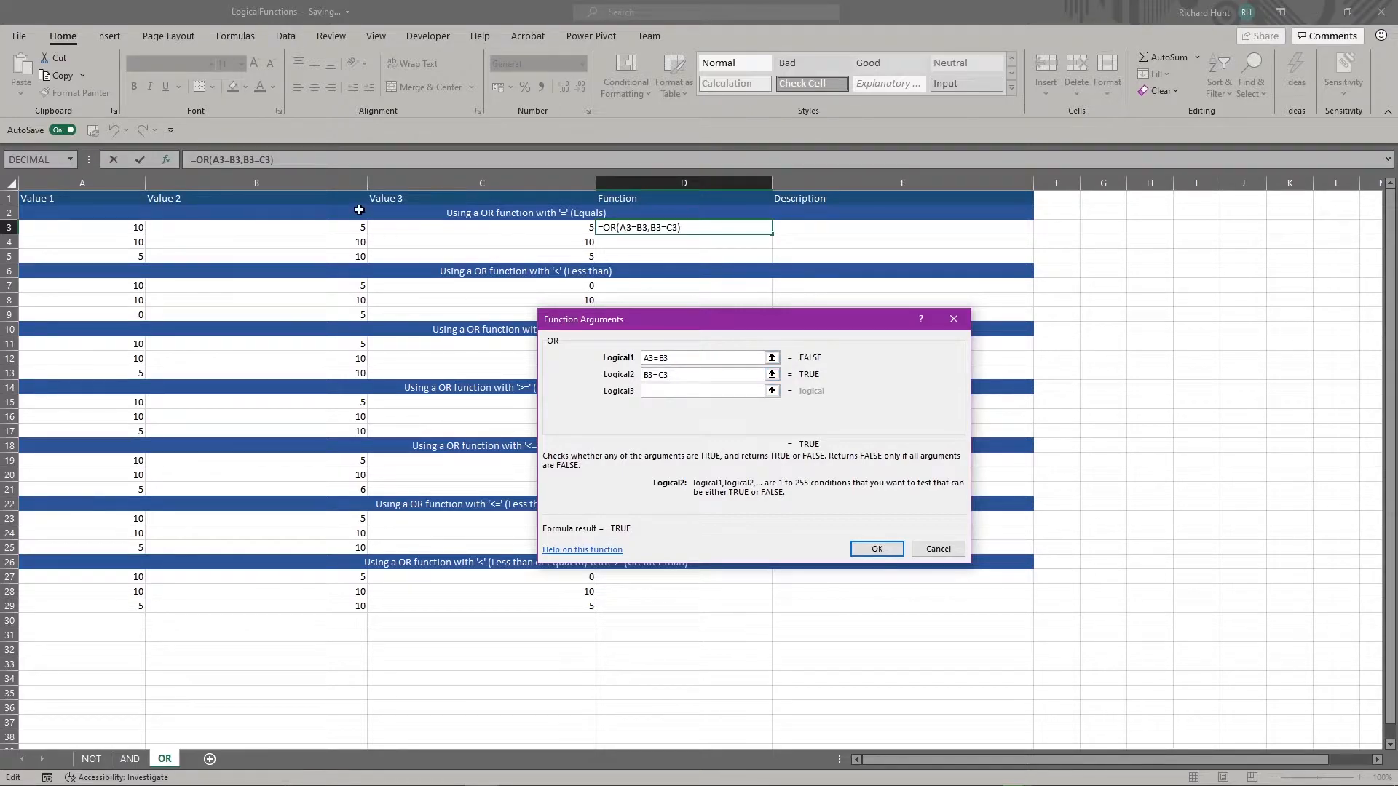
pyautogui.moveTo(811, 364)
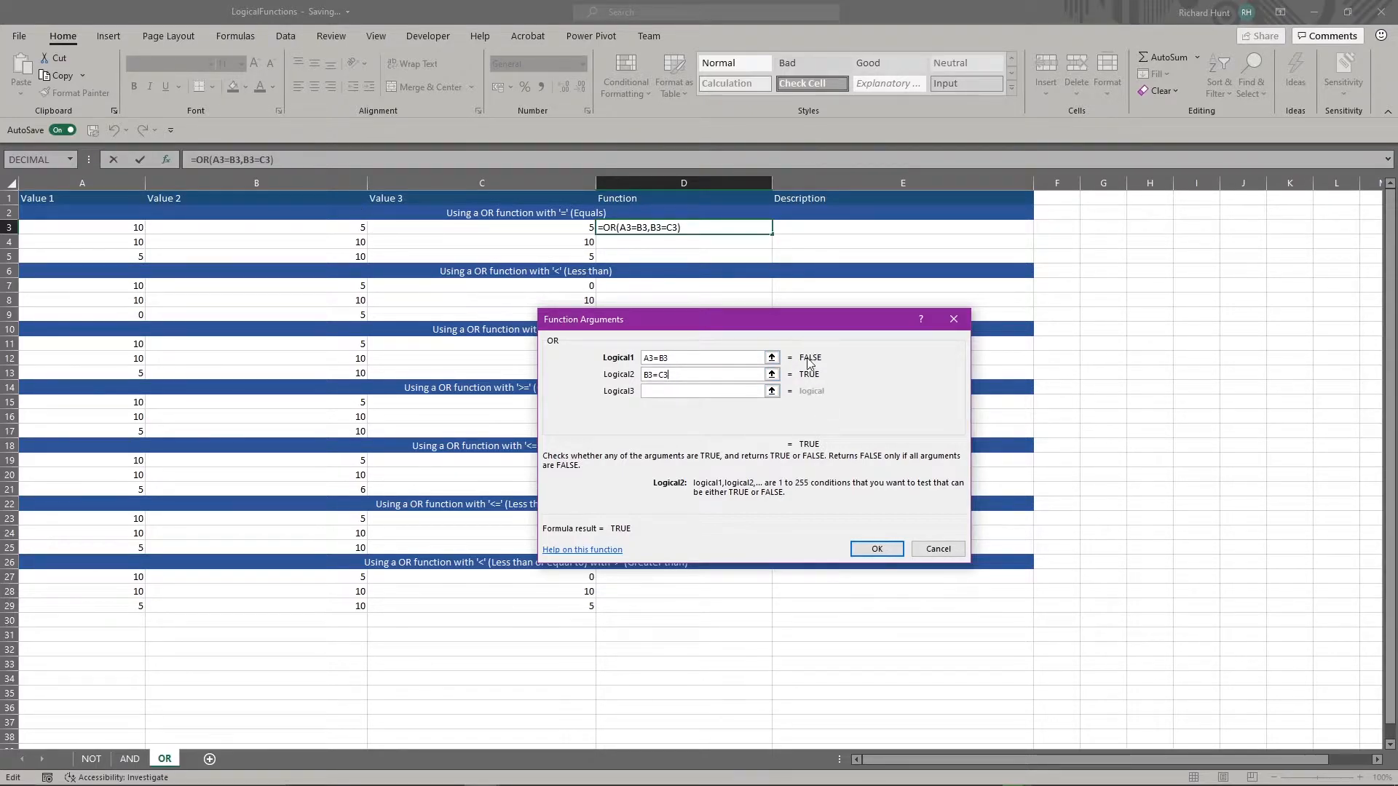
pyautogui.moveTo(829, 438)
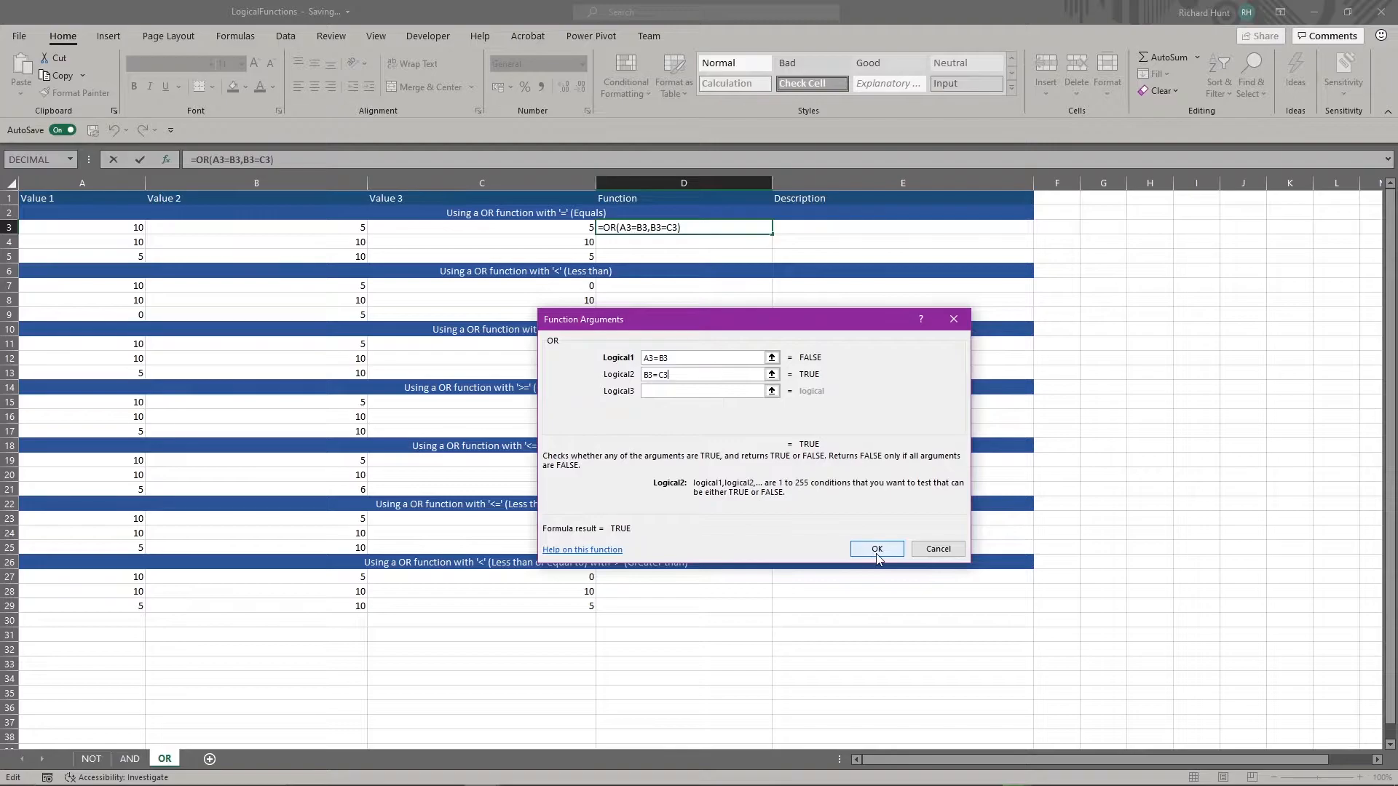
pyautogui.click(875, 549)
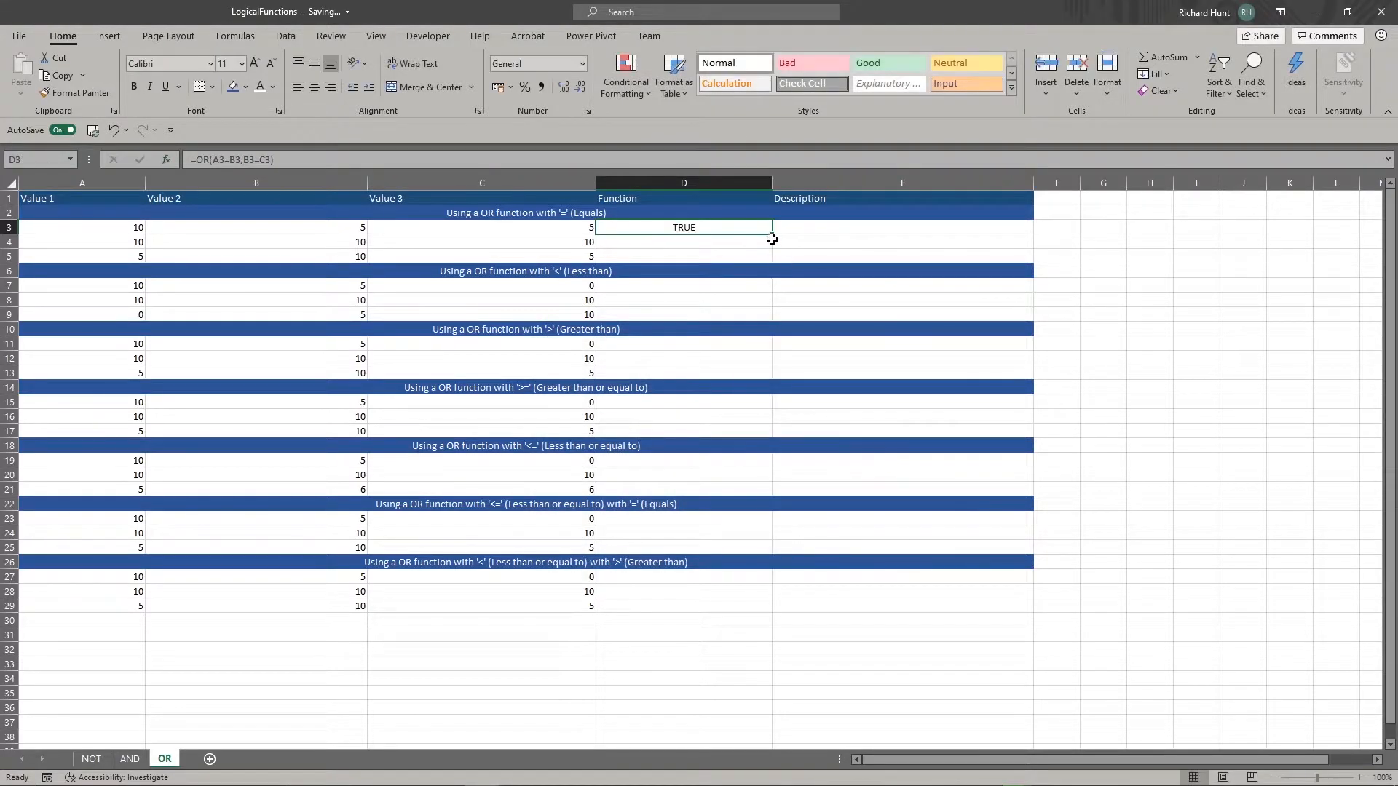
# Fill the D3 formula down through D5 and review D4's conditions in Function Arguments.
pyautogui.moveTo(769, 232); pyautogui.dragTo(773, 264)
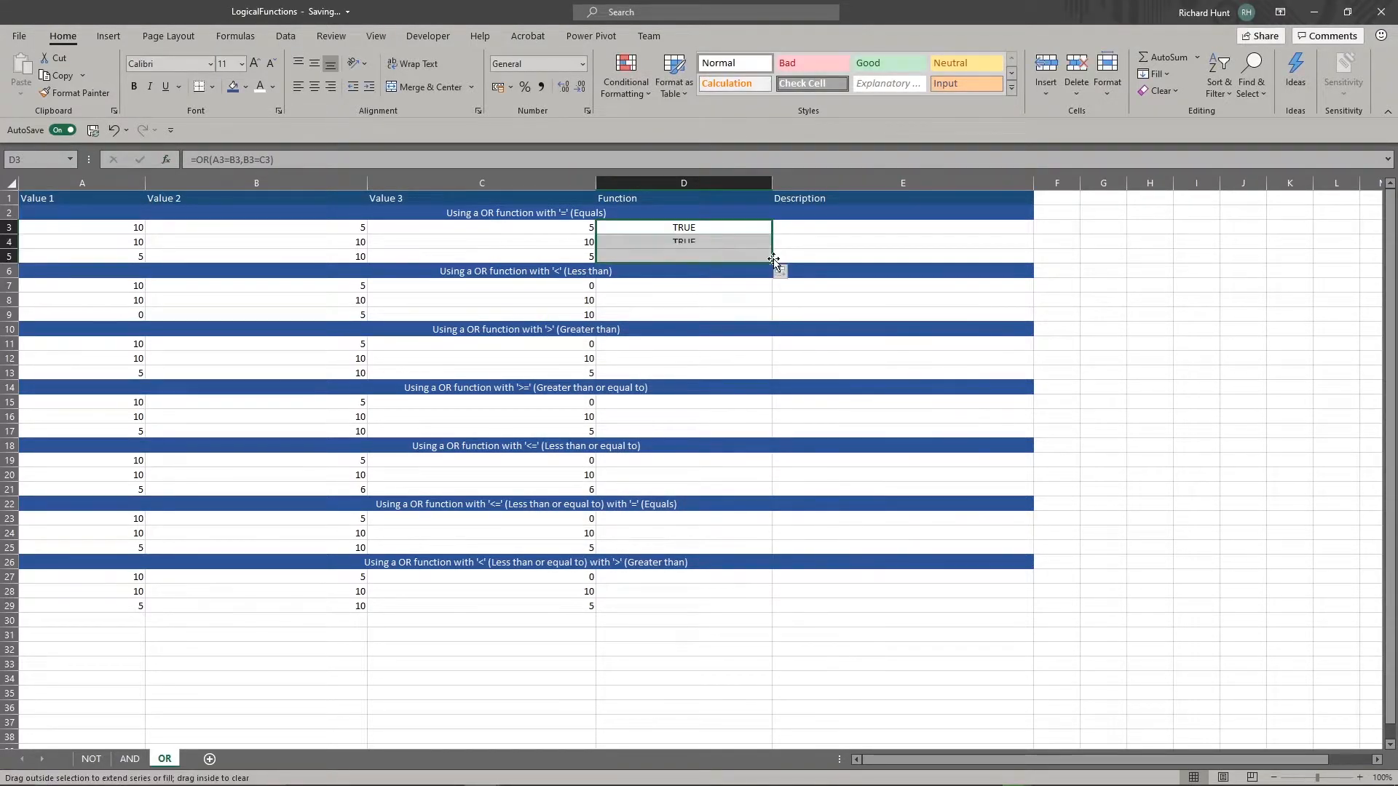
pyautogui.moveTo(770, 233); pyautogui.dragTo(770, 264)
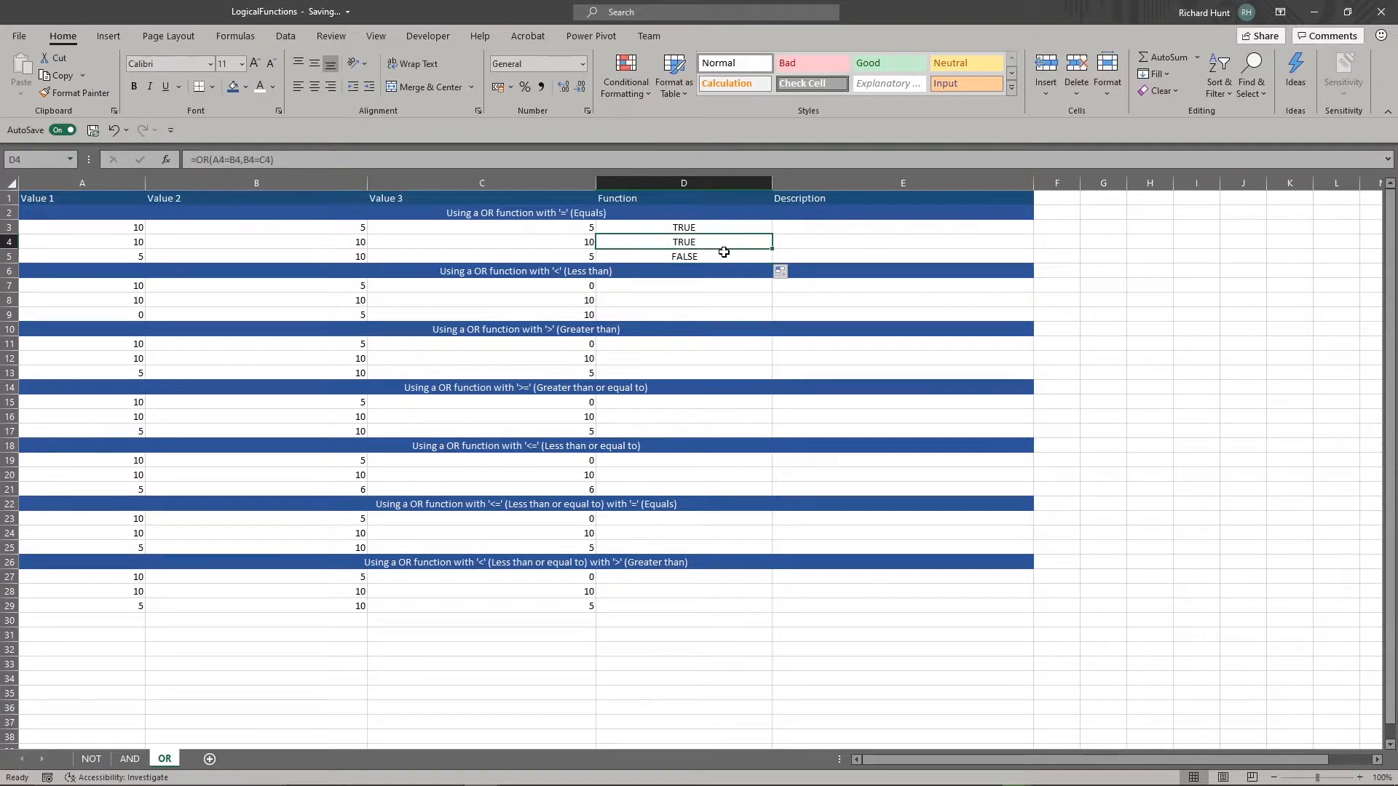
pyautogui.doubleClick(684, 241)
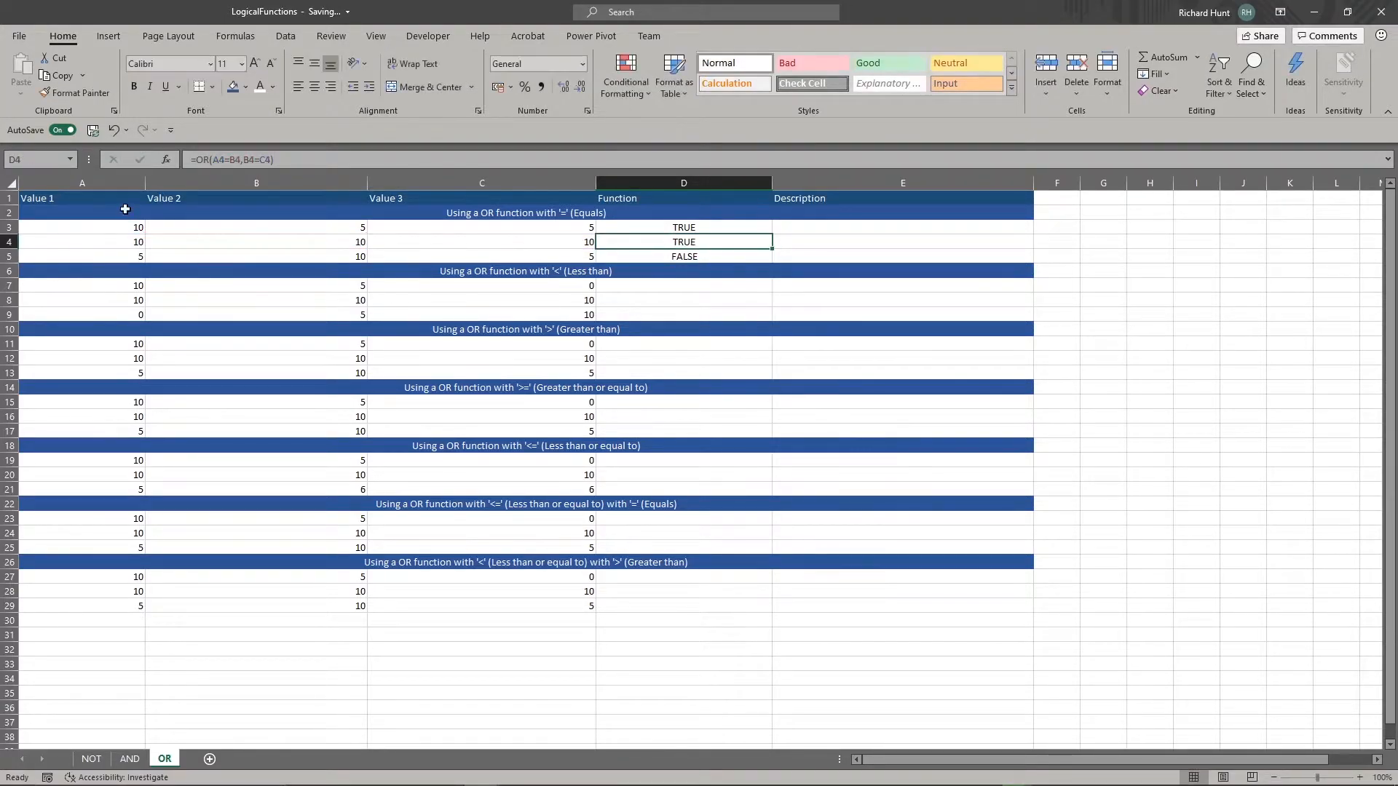
pyautogui.click(164, 160)
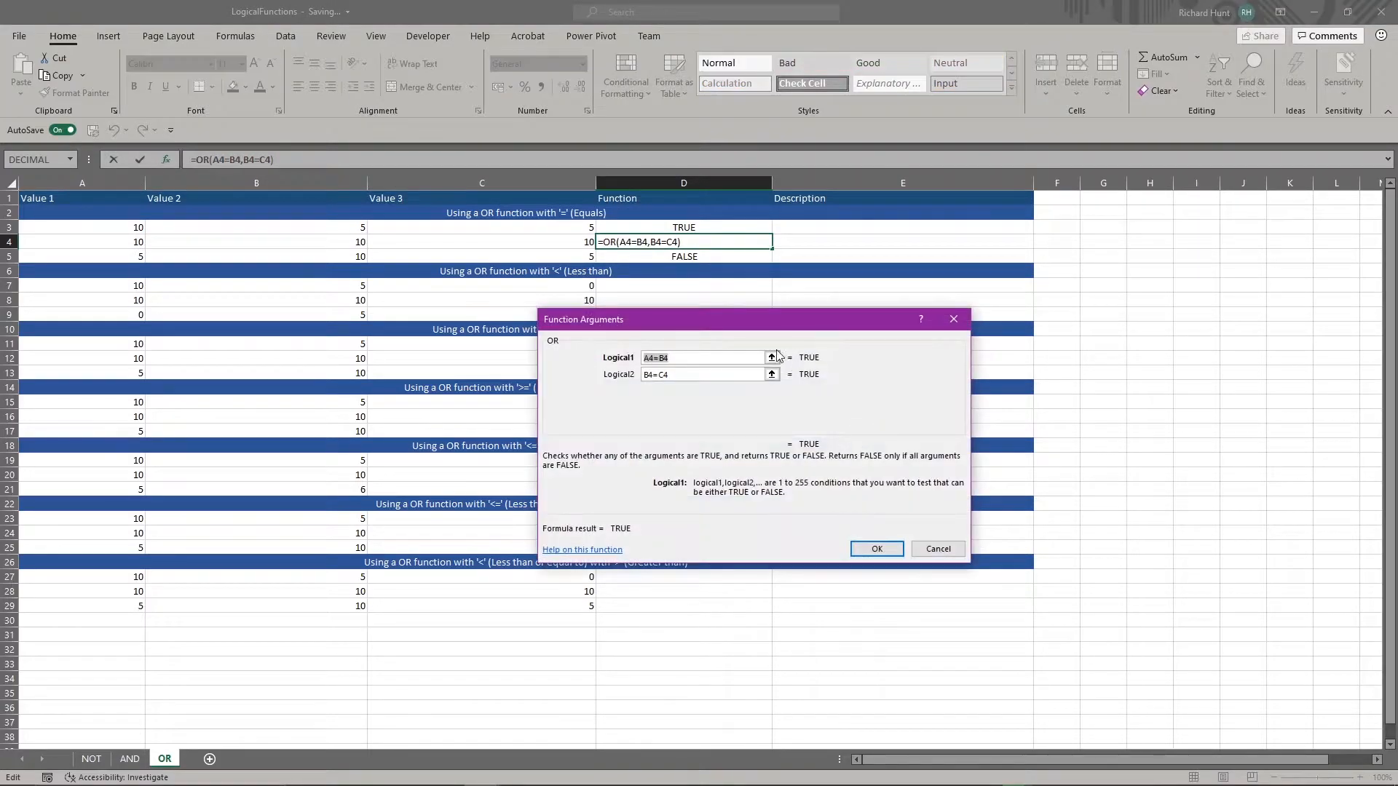
pyautogui.click(705, 374)
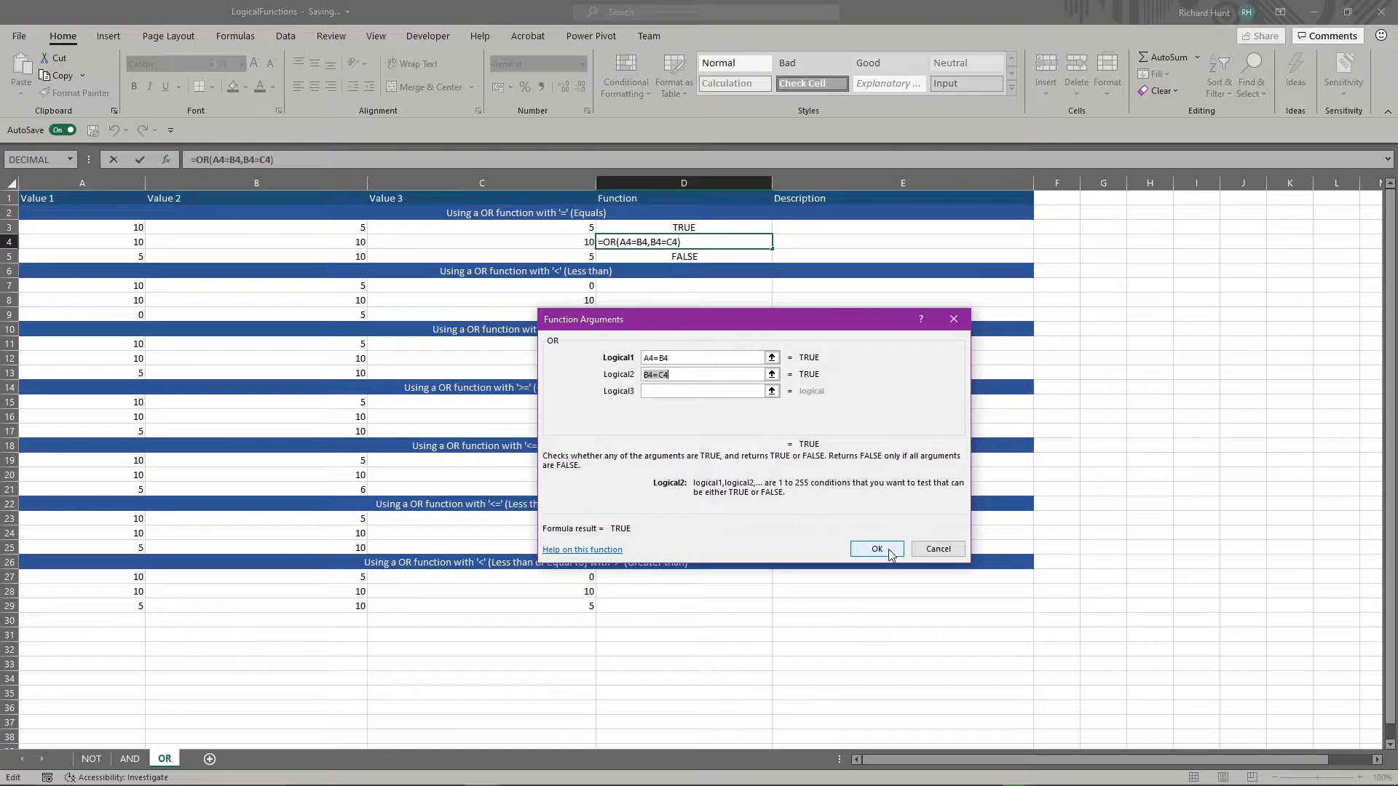
pyautogui.click(875, 549)
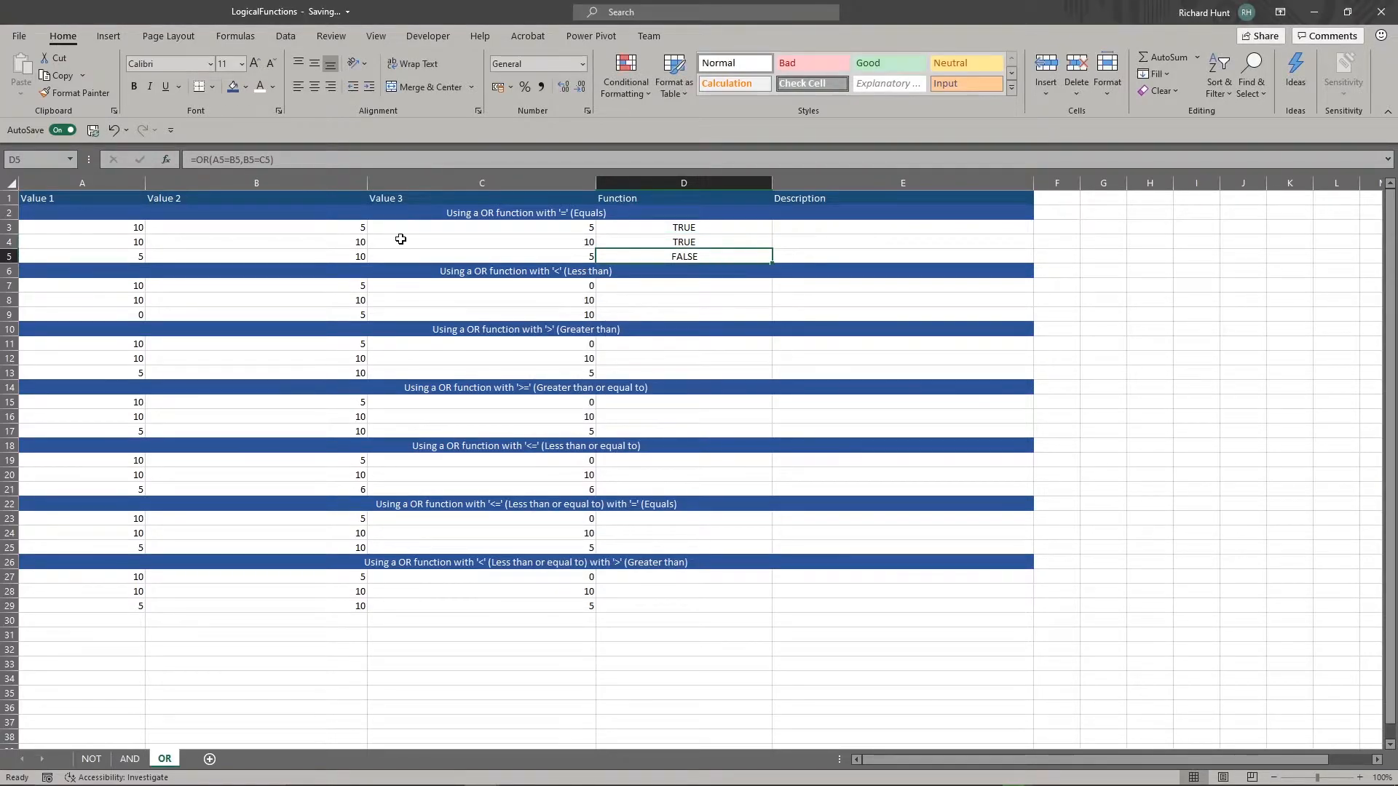
pyautogui.moveTo(220, 252)
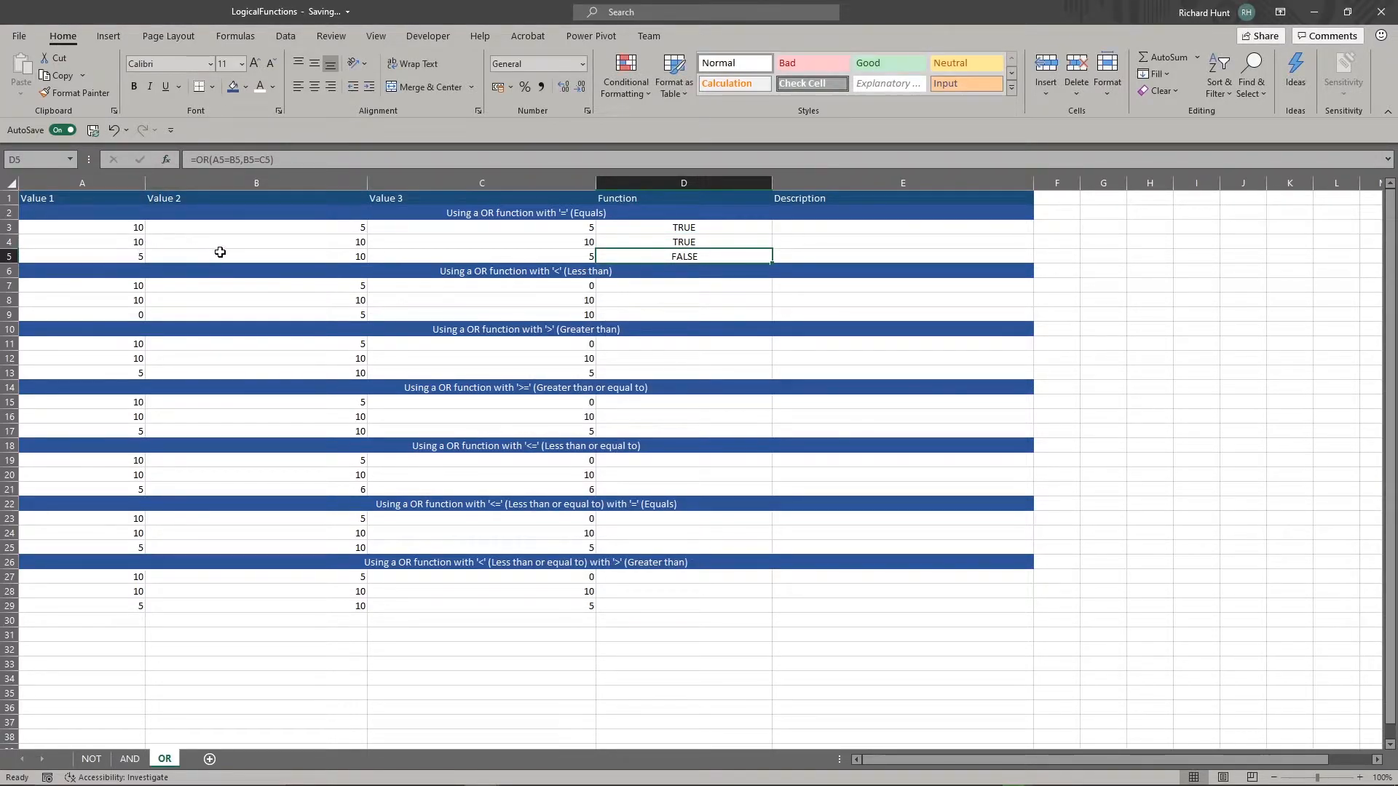
pyautogui.moveTo(362, 256)
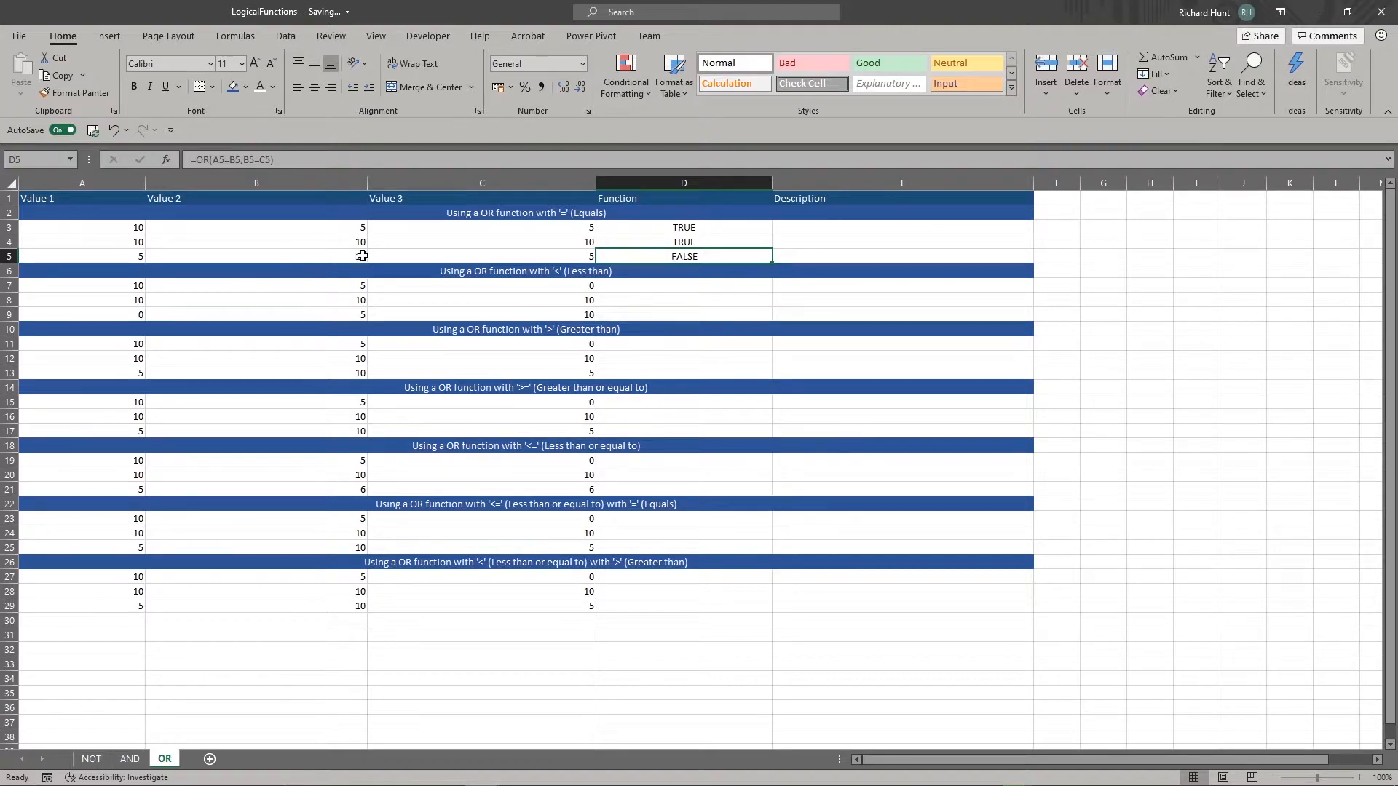
# Review D5's two conditions in Function Arguments, confirming it returns FALSE.
pyautogui.doubleClick(685, 256)
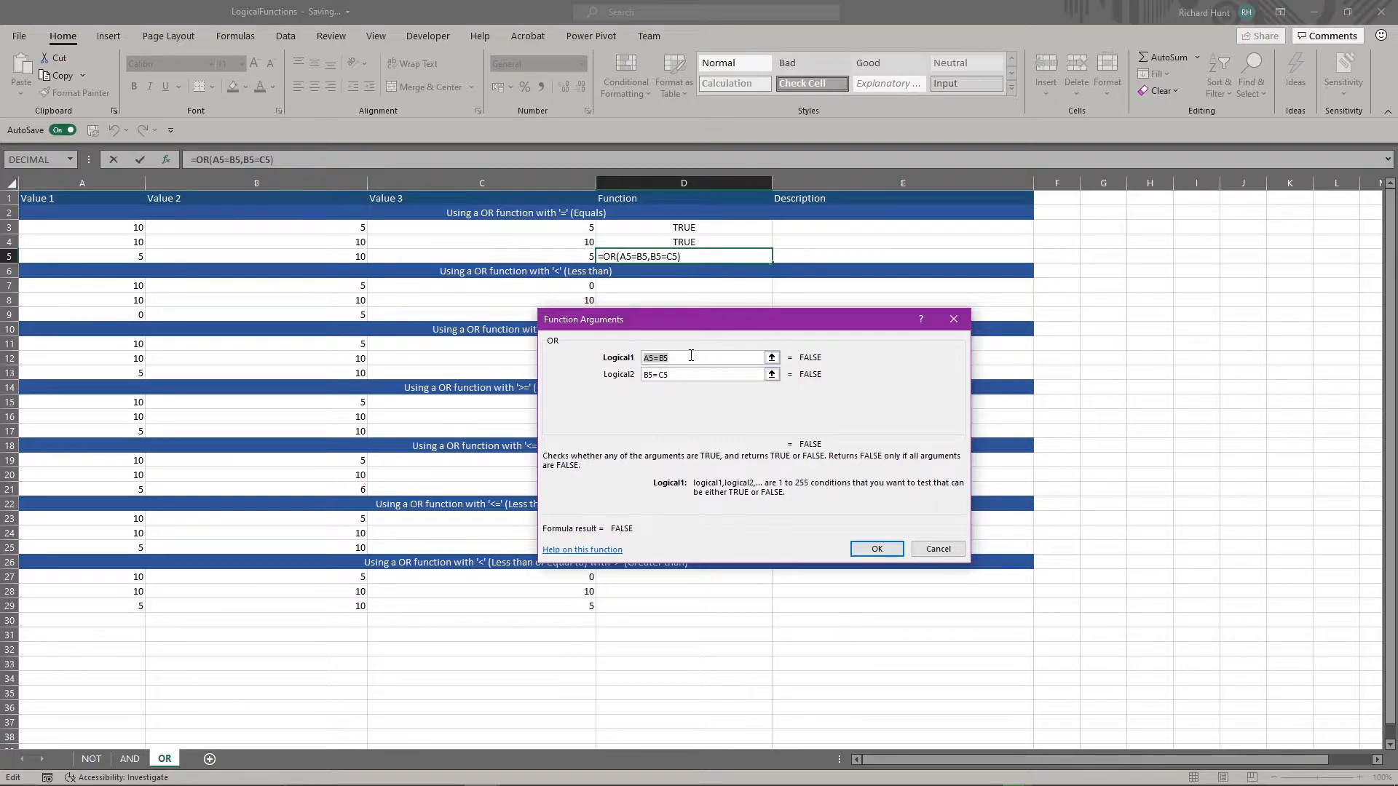
pyautogui.click(705, 375)
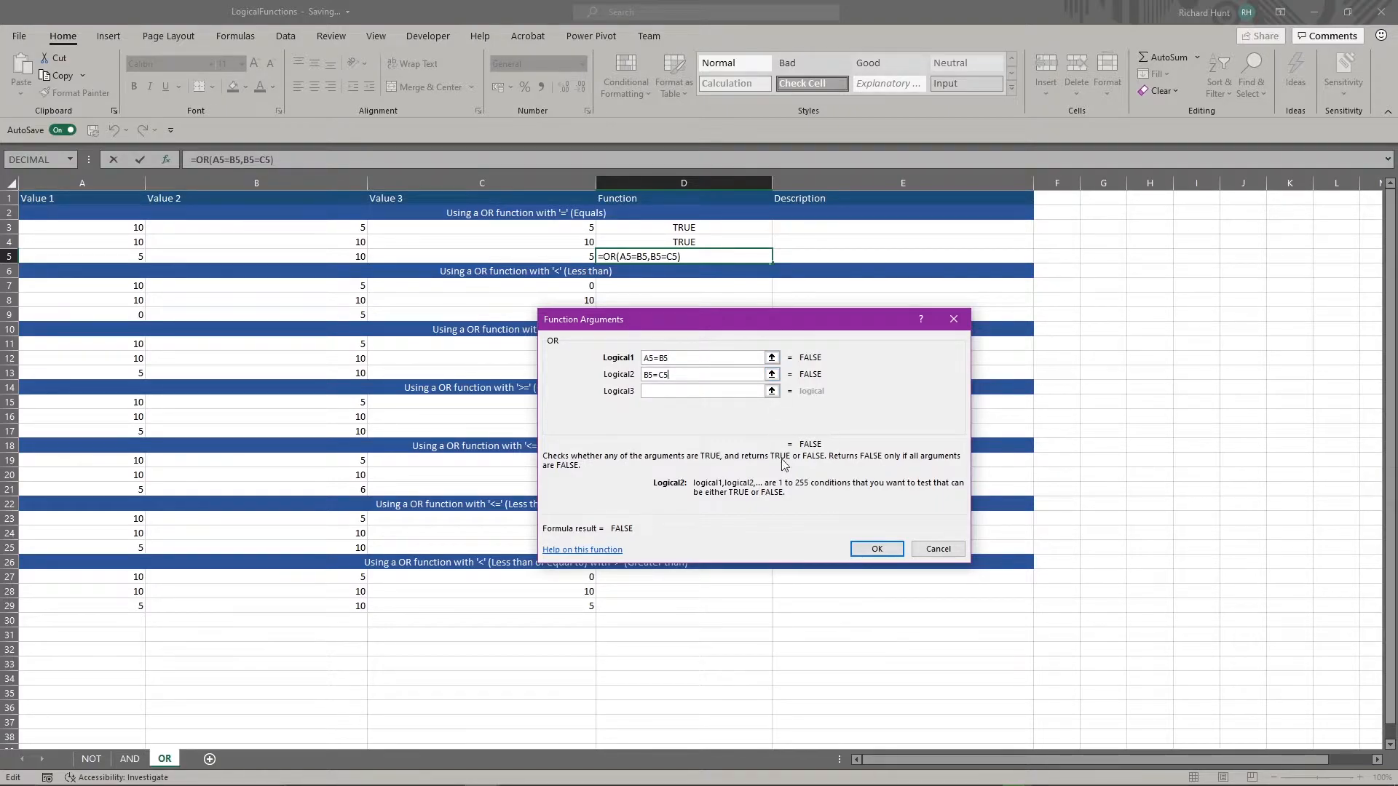
pyautogui.click(875, 549)
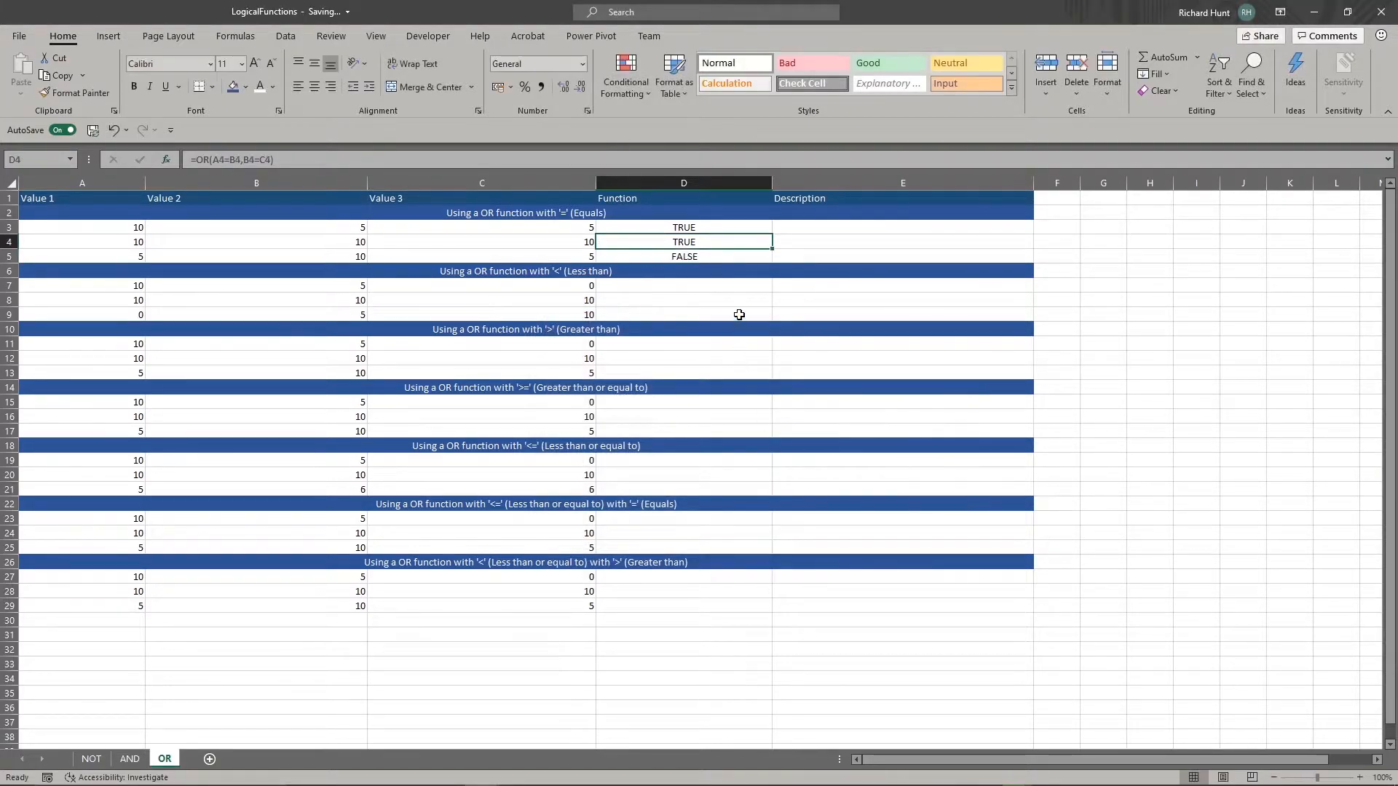
pyautogui.click(482, 242)
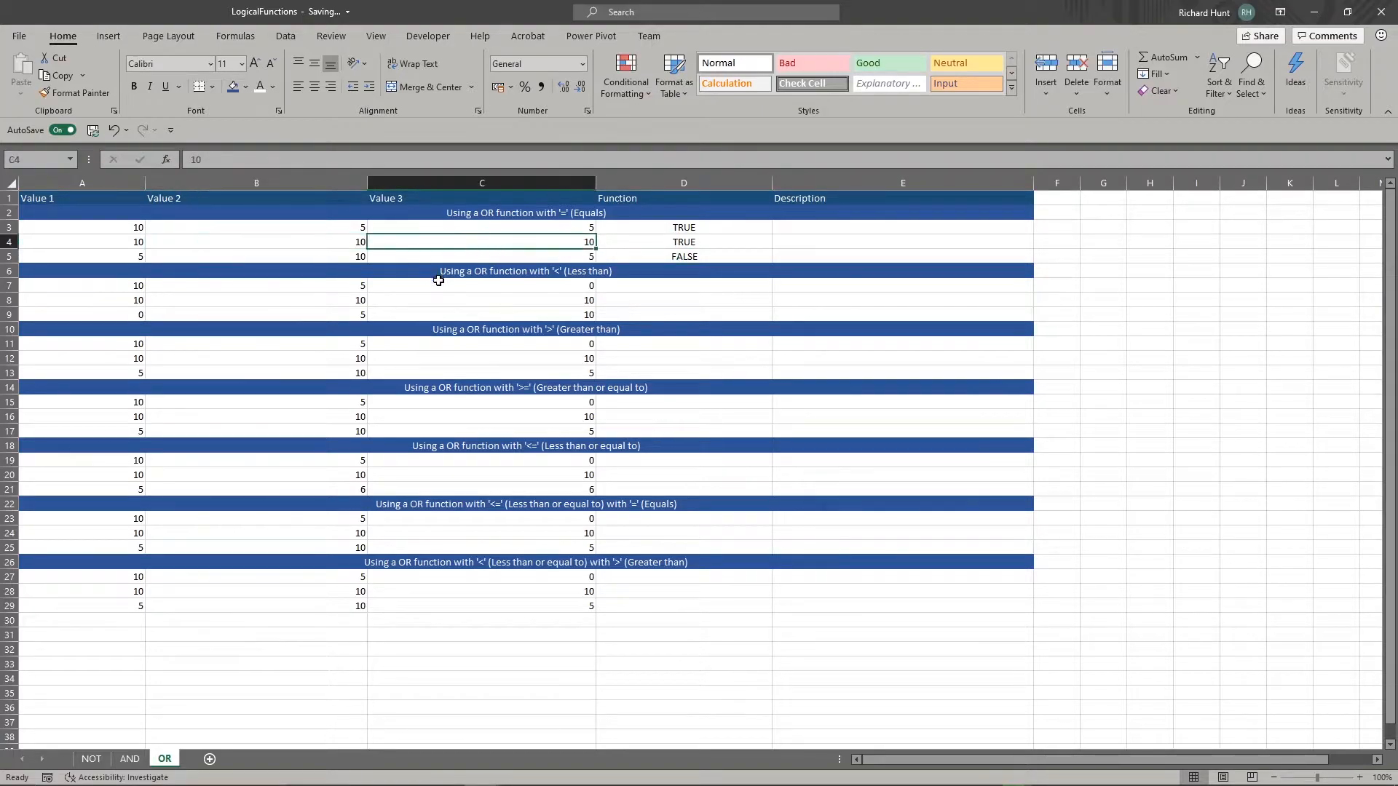
pyautogui.click(683, 227)
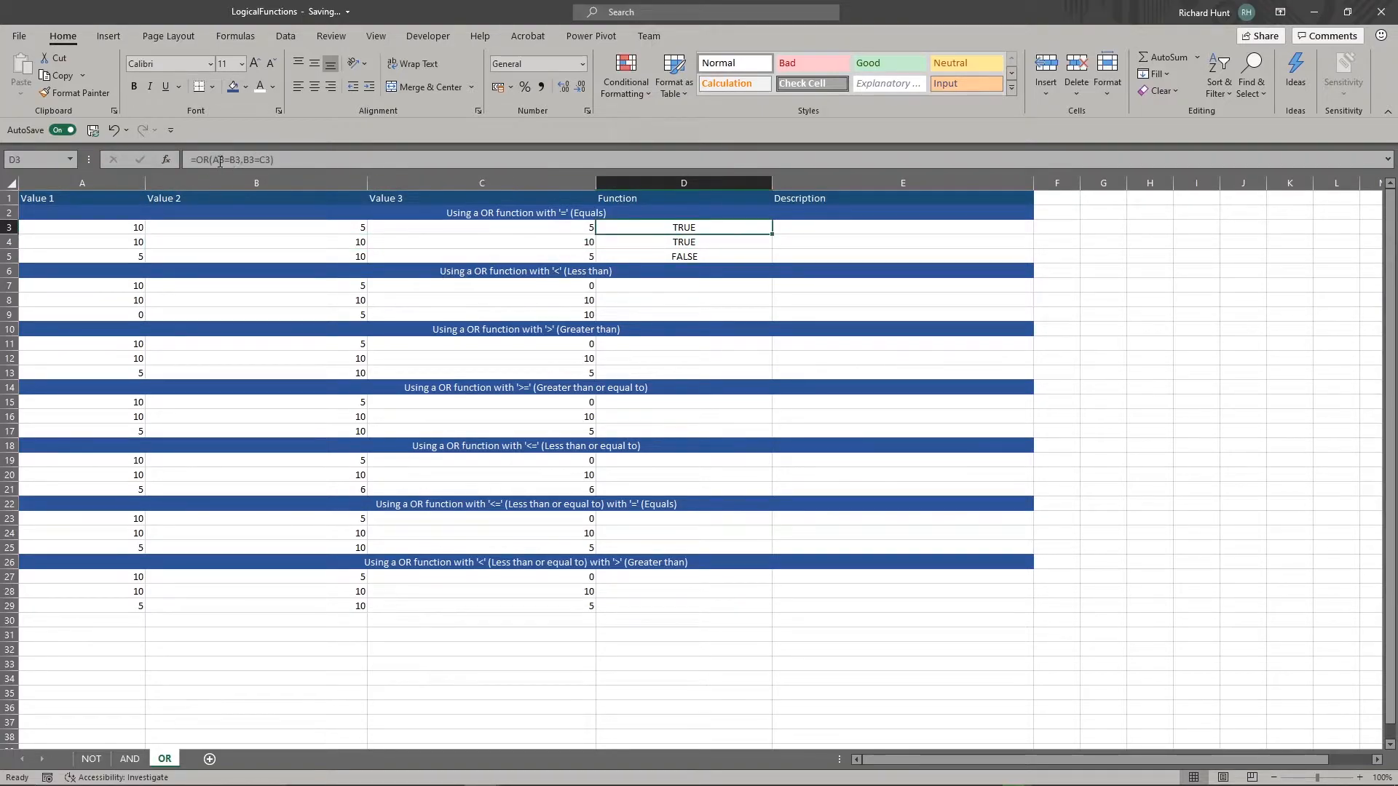
pyautogui.click(685, 256)
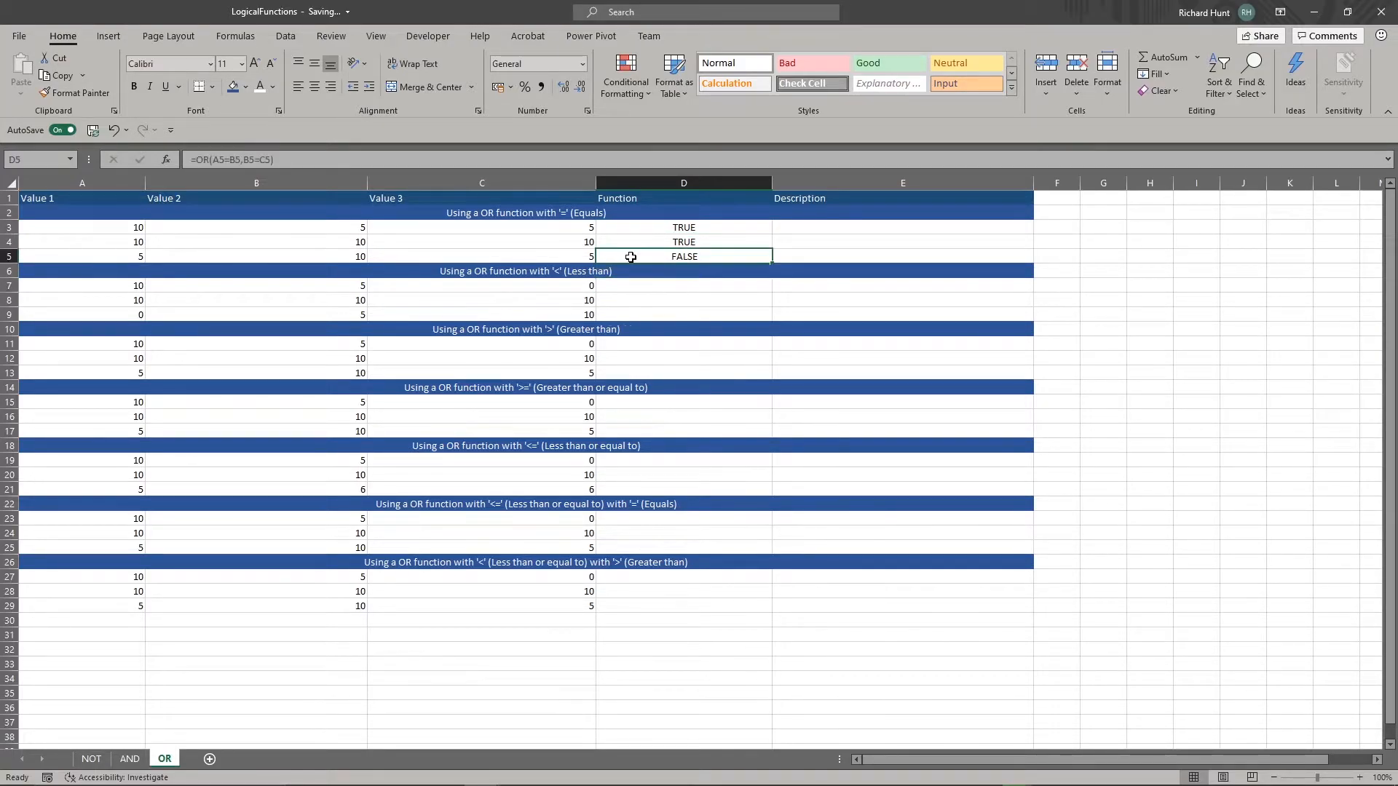
# Enter =OR(A7<B7,B7<C7) in D7, returning FALSE, and review its arguments.
pyautogui.click(683, 285)
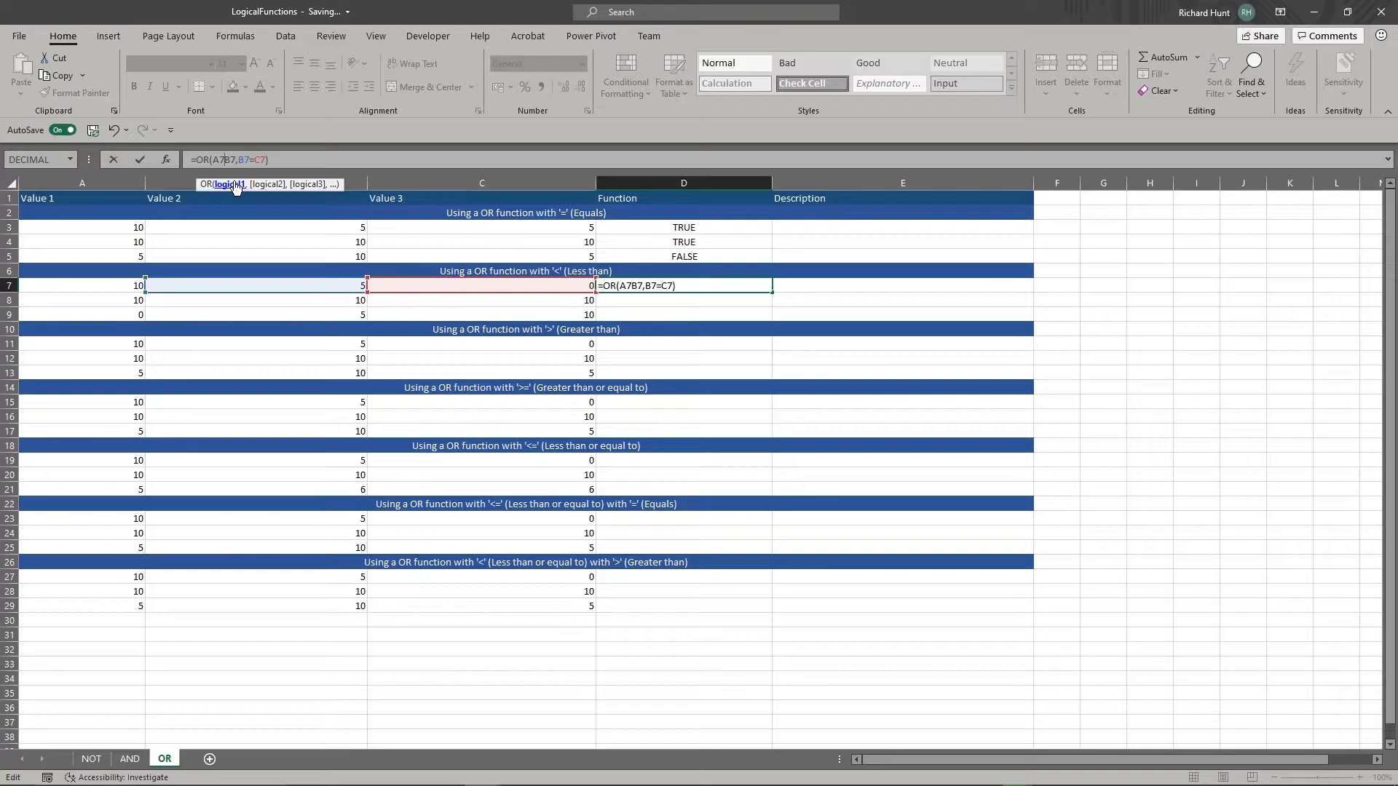
pyautogui.write('<')
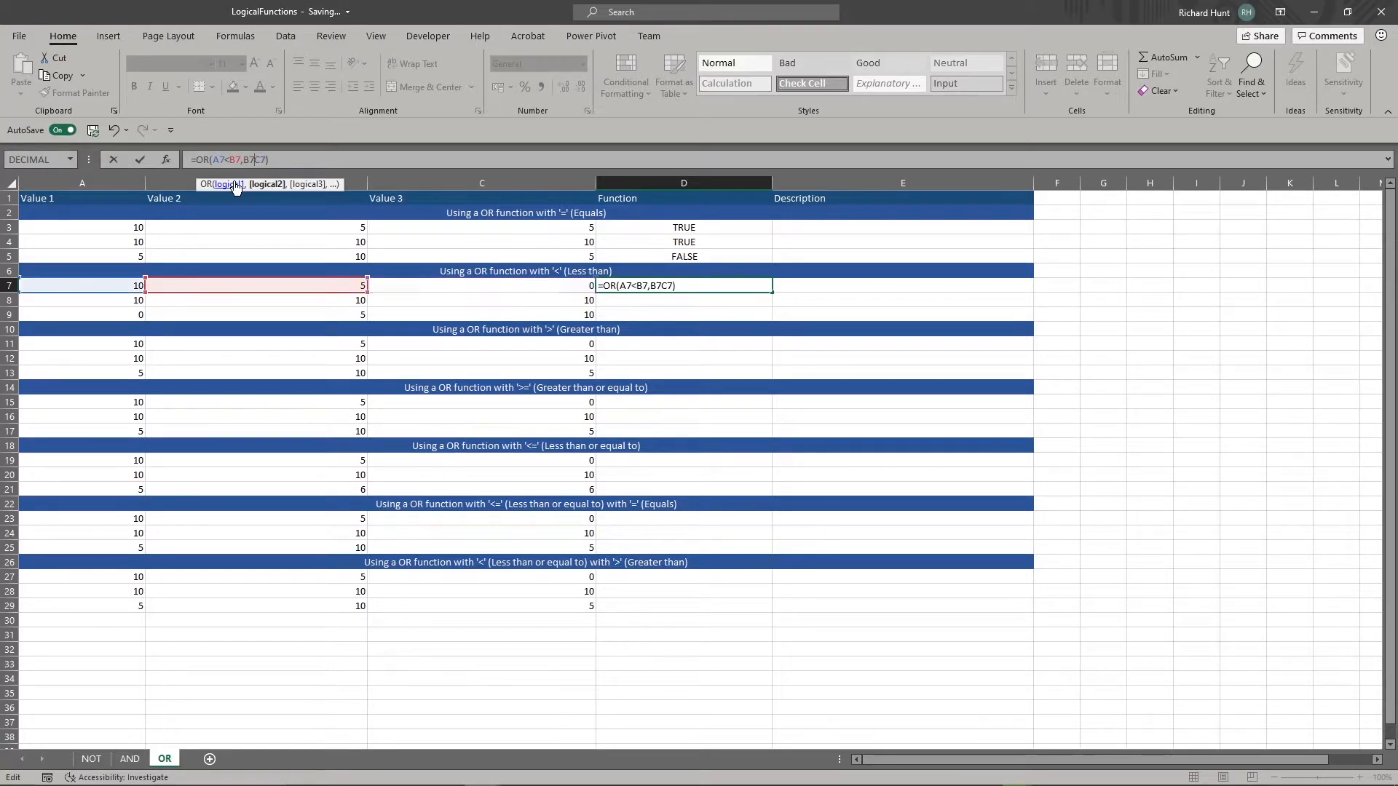
pyautogui.press('Enter')
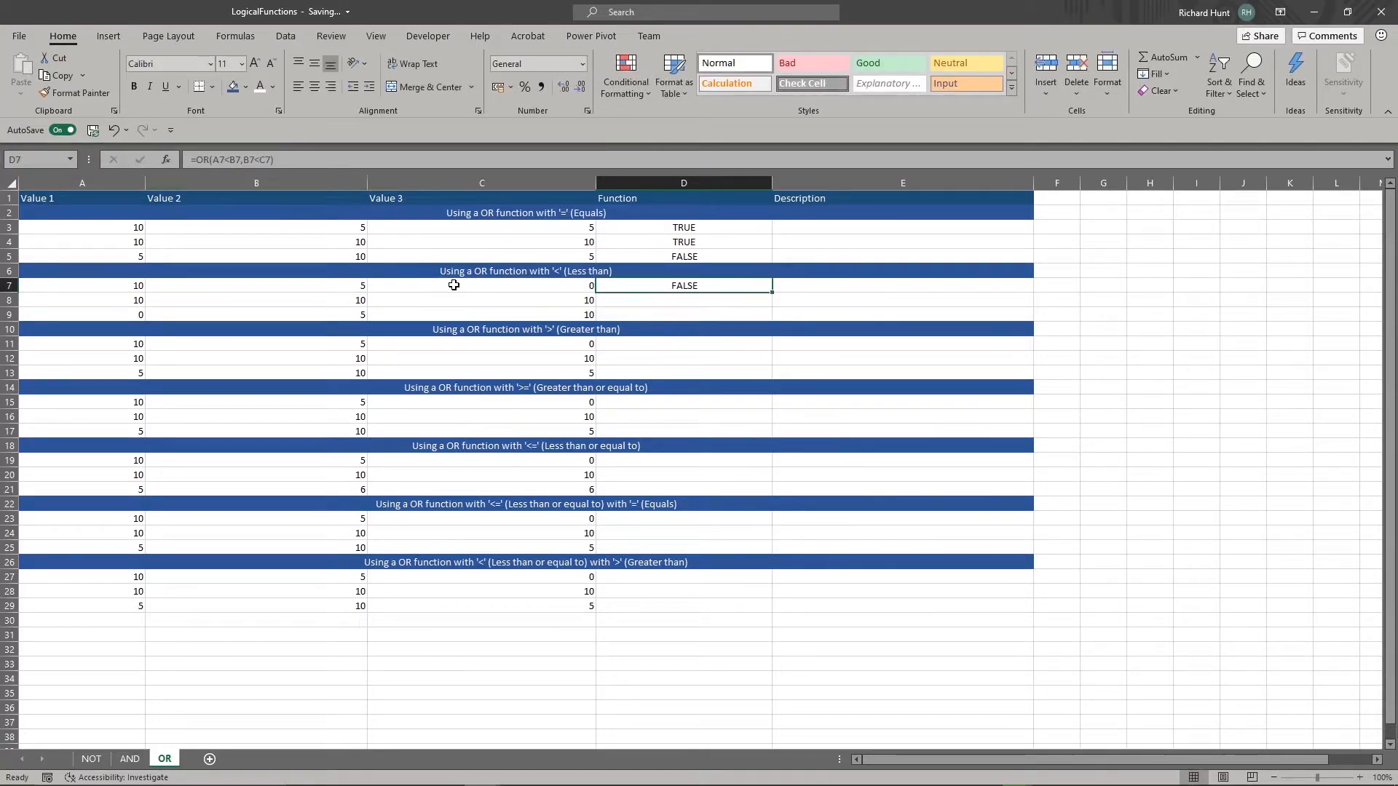
pyautogui.moveTo(654, 304)
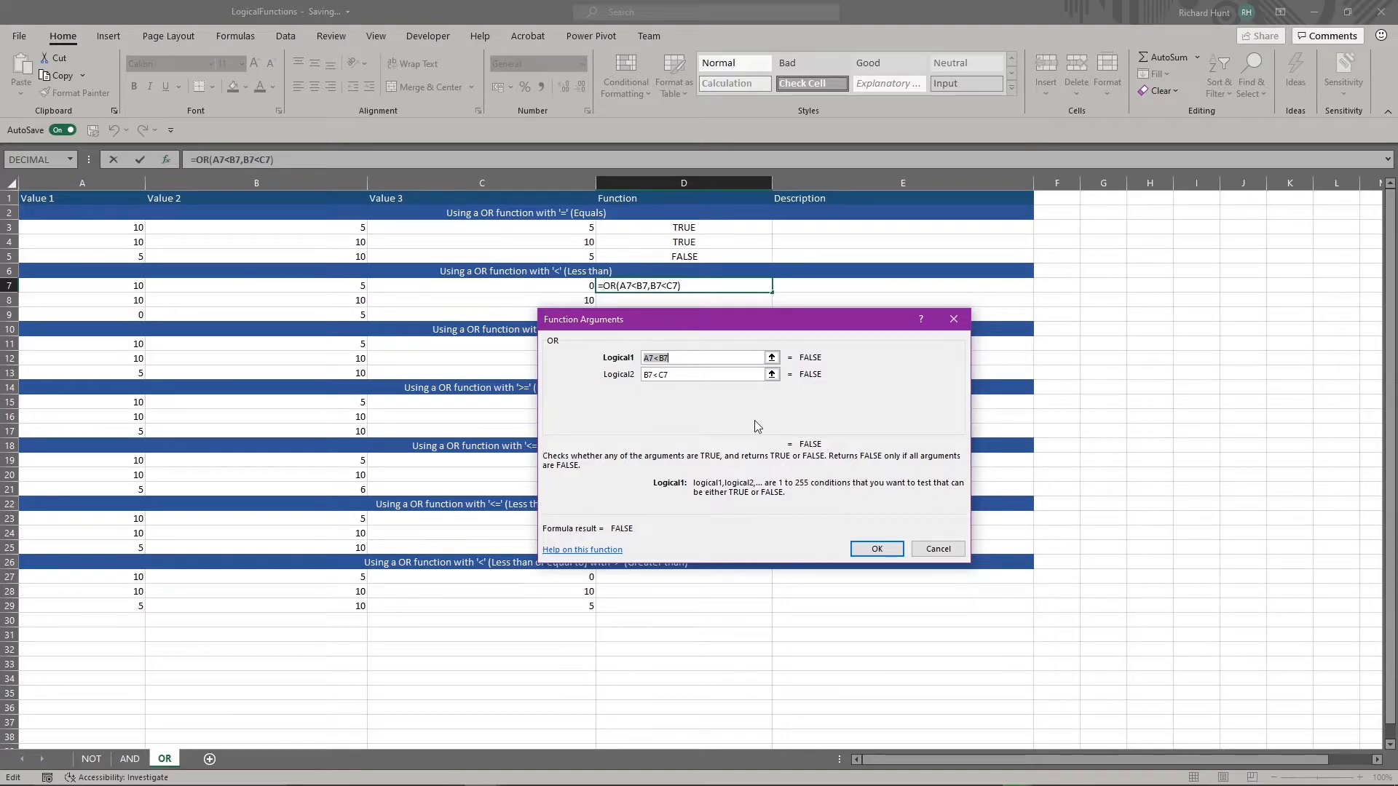
pyautogui.click(876, 549)
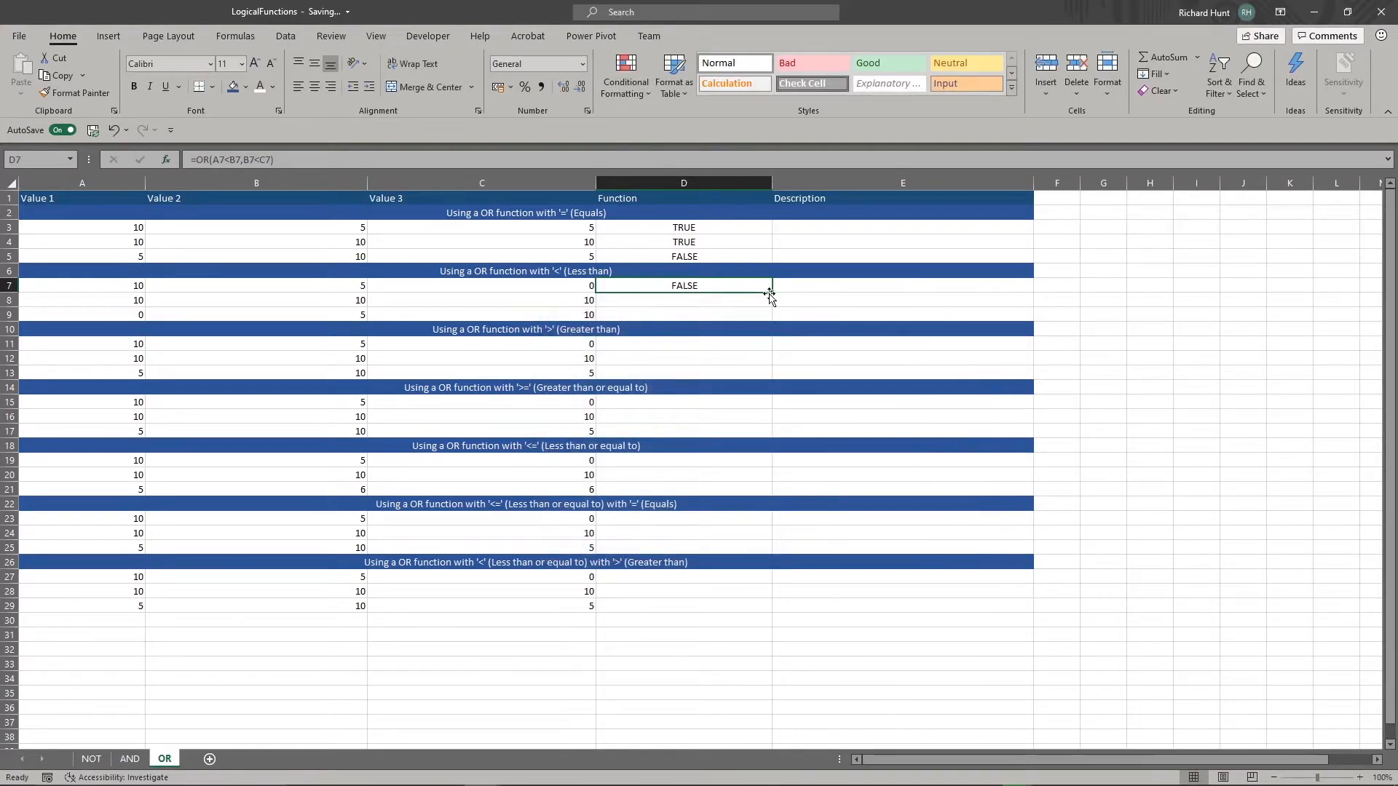
# Fill the less-than formula down to D9 and change A9 to 5 so row 9 returns TRUE.
pyautogui.moveTo(769, 293); pyautogui.dragTo(769, 321)
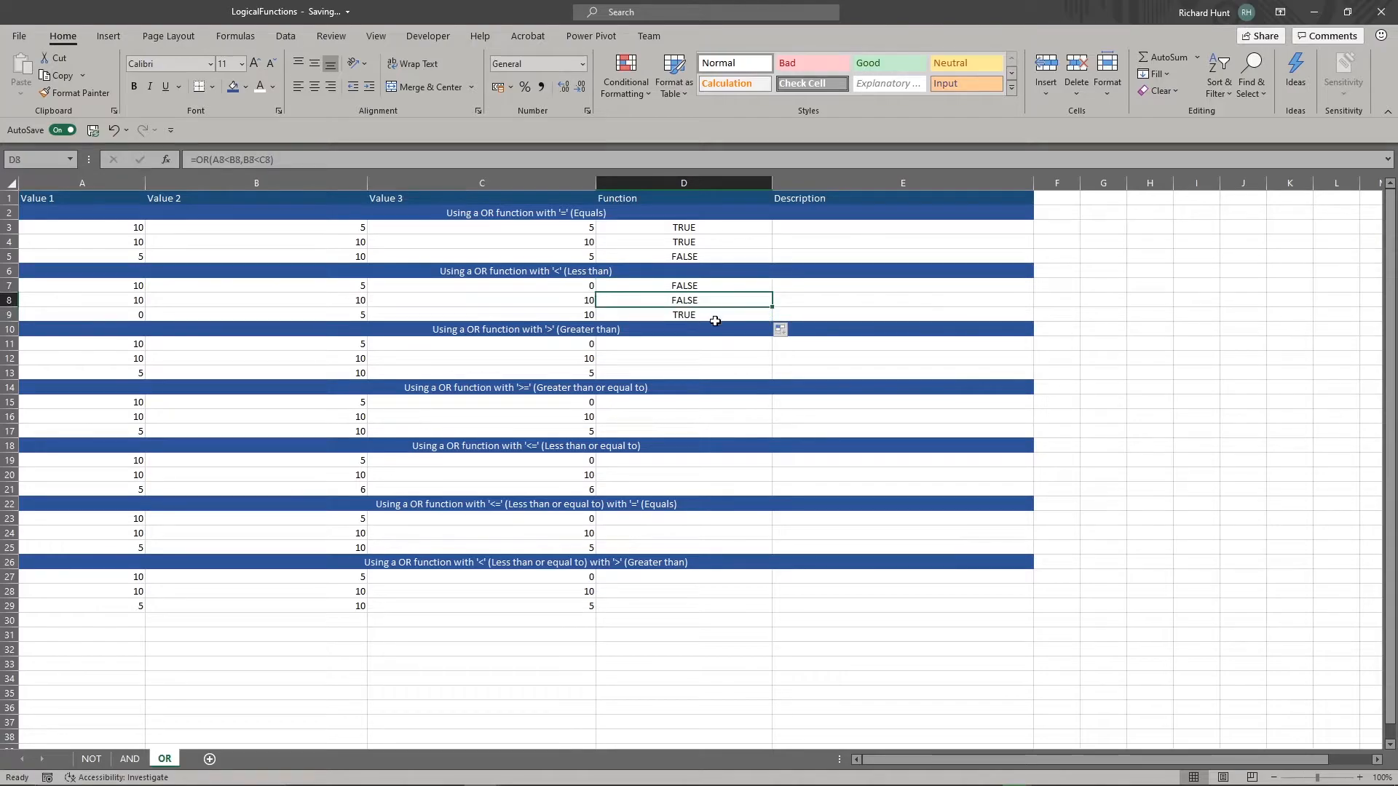
pyautogui.click(683, 315)
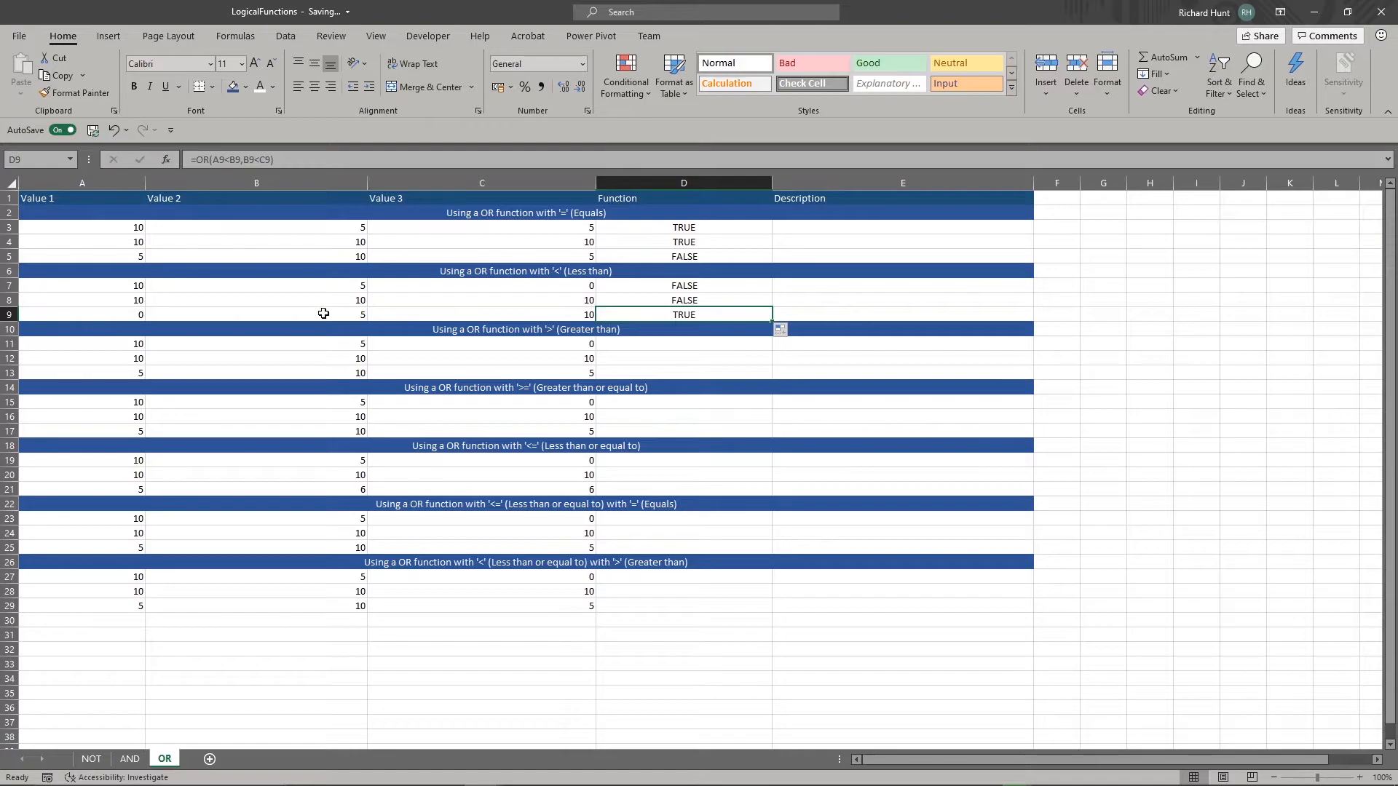
pyautogui.click(82, 314)
pyautogui.write('5')
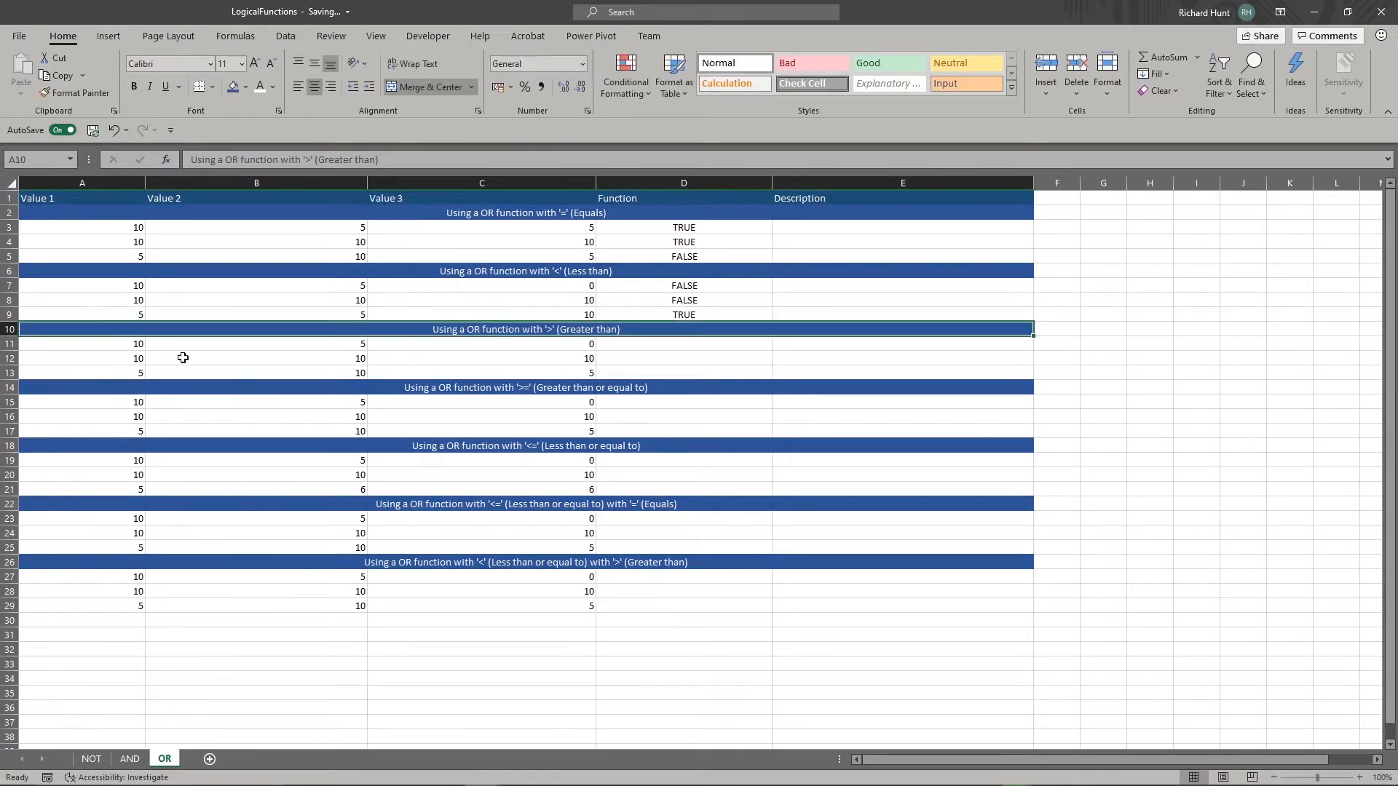
pyautogui.click(683, 315)
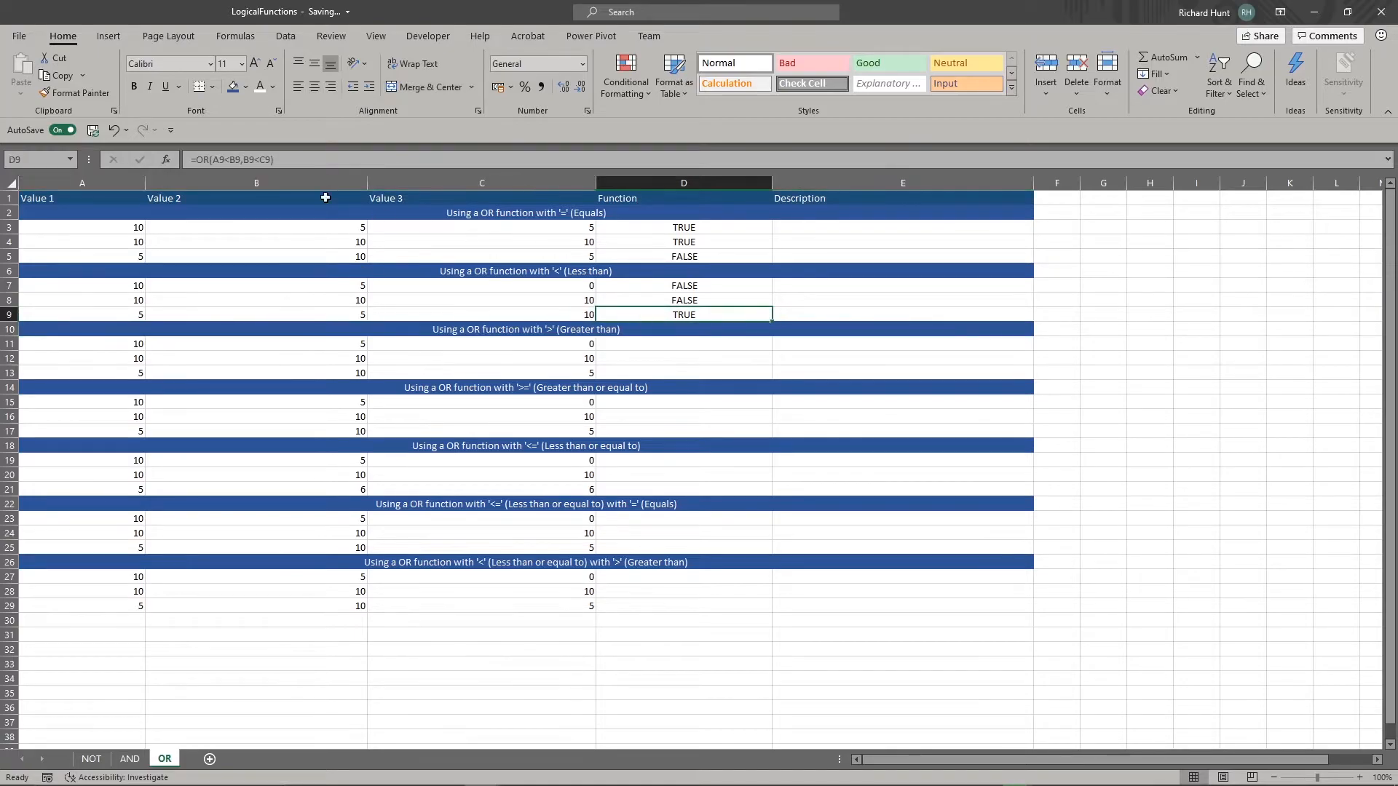
pyautogui.click(166, 160)
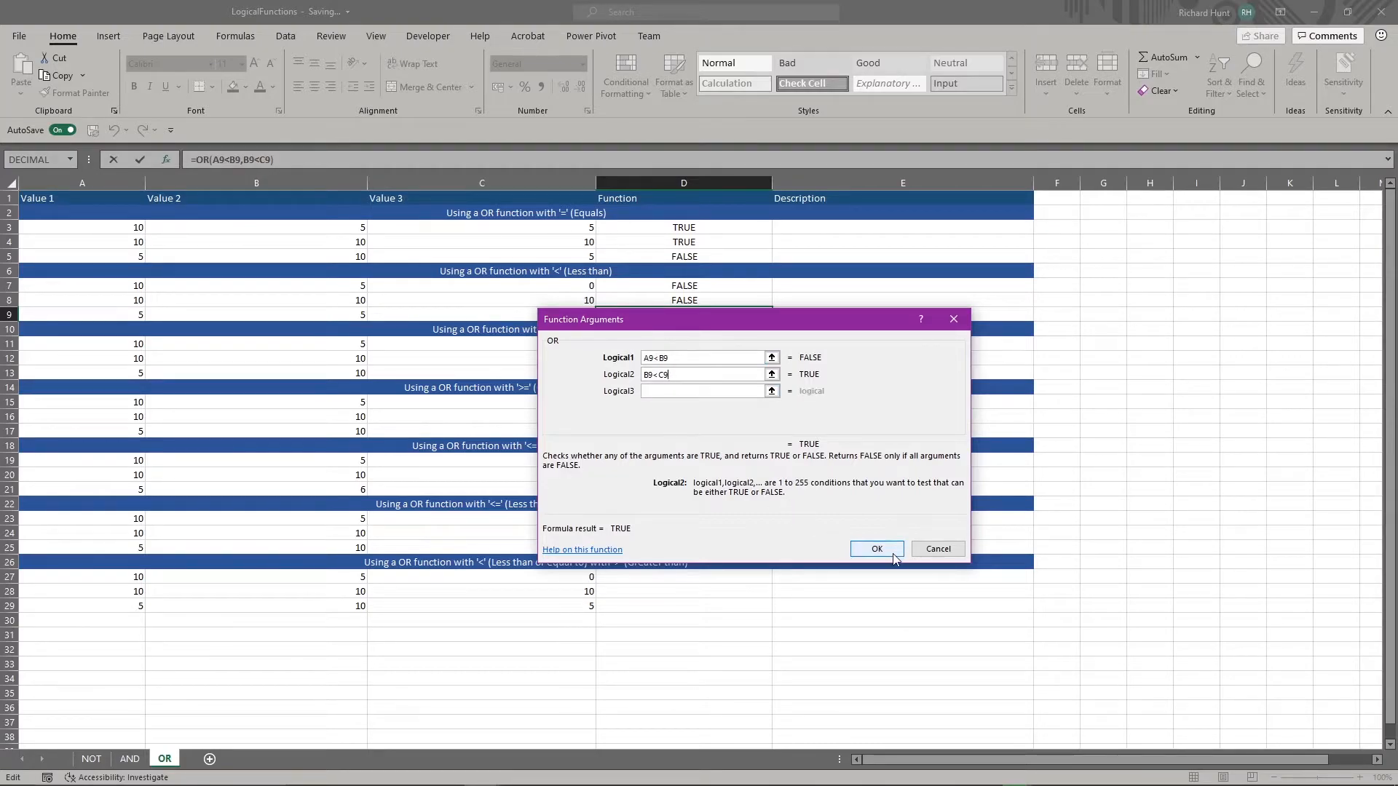
pyautogui.click(875, 550)
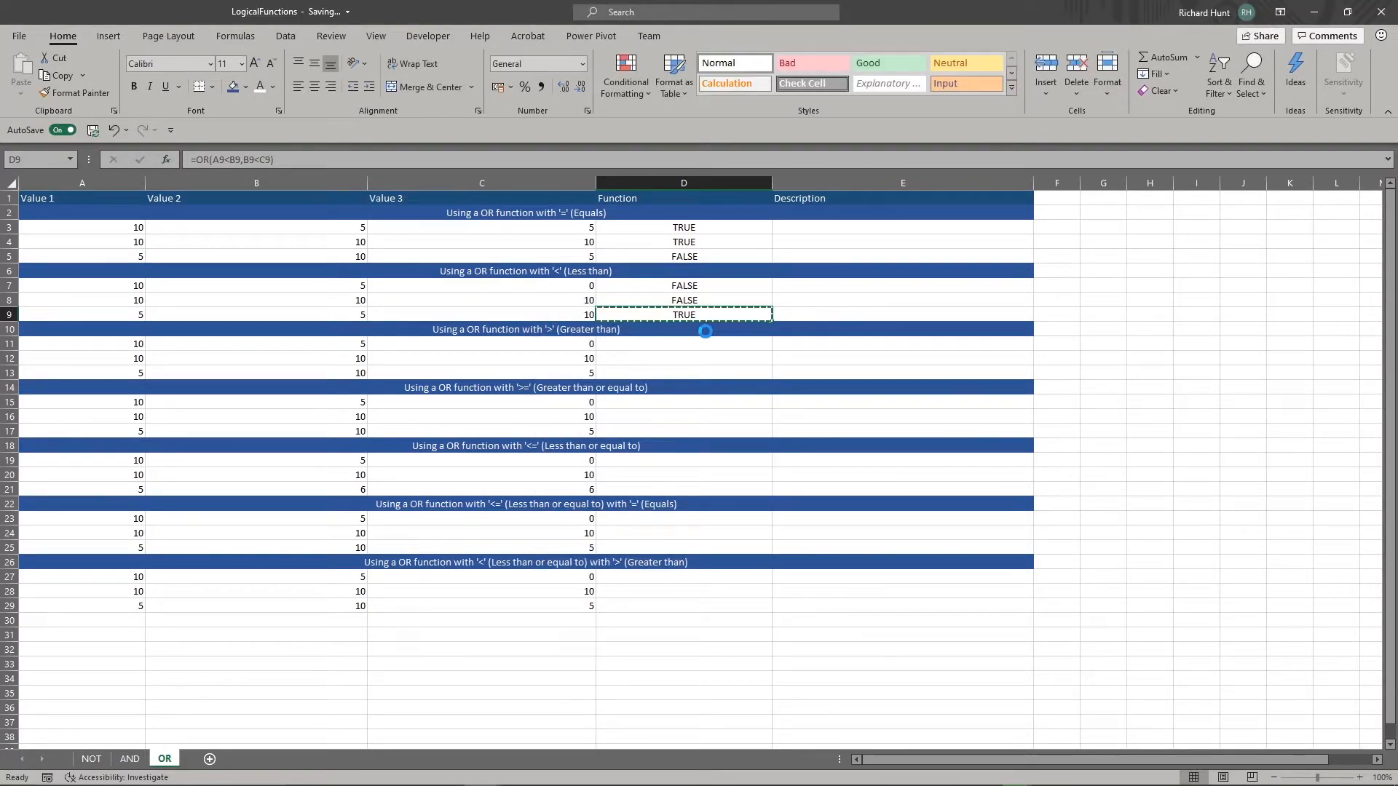
# Put =OR(A11>B11,B11>C11) in D11, fill to D13 giving TRUE, FALSE, TRUE, and review D13.
pyautogui.click(683, 344)
pyautogui.write('=OR(A11>B11,B11>C11)')
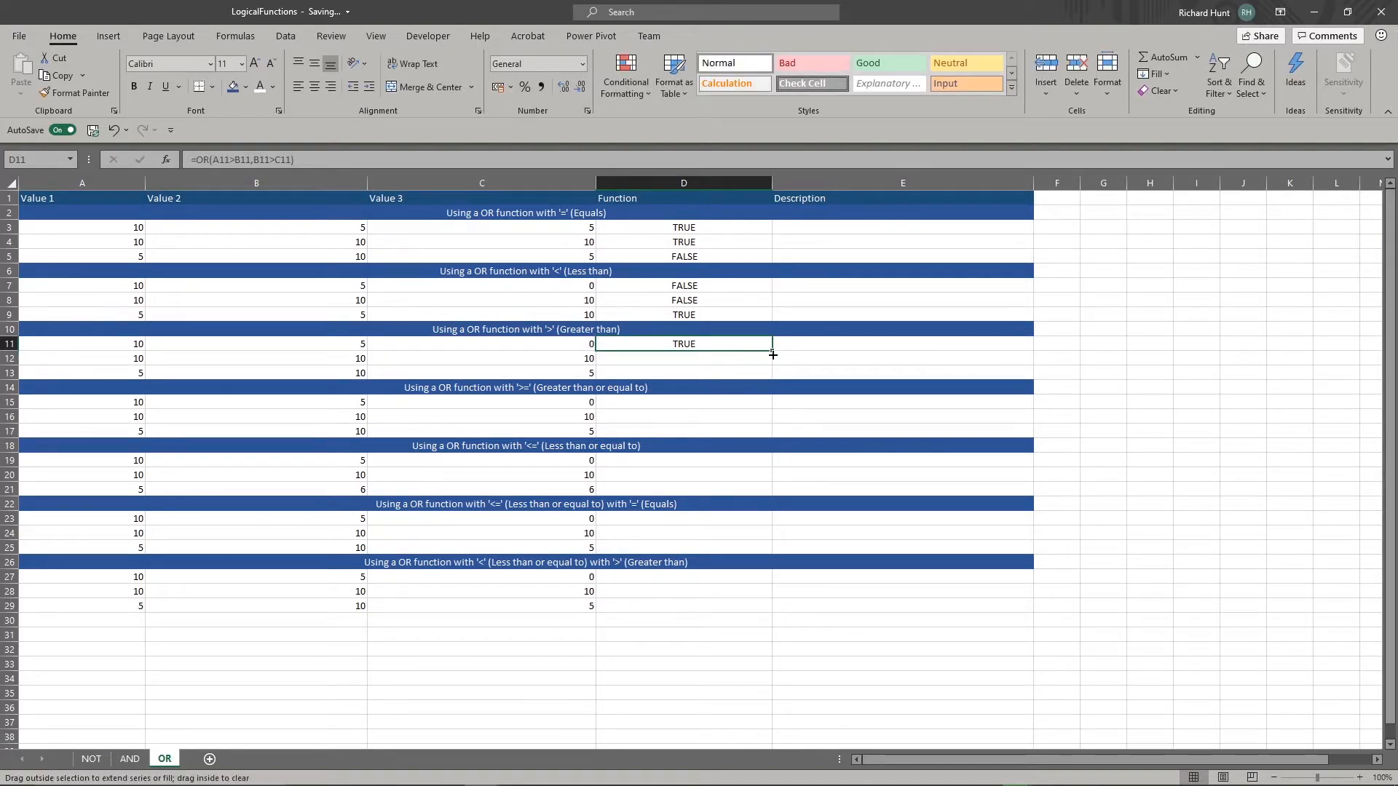
pyautogui.moveTo(772, 344); pyautogui.dragTo(772, 372)
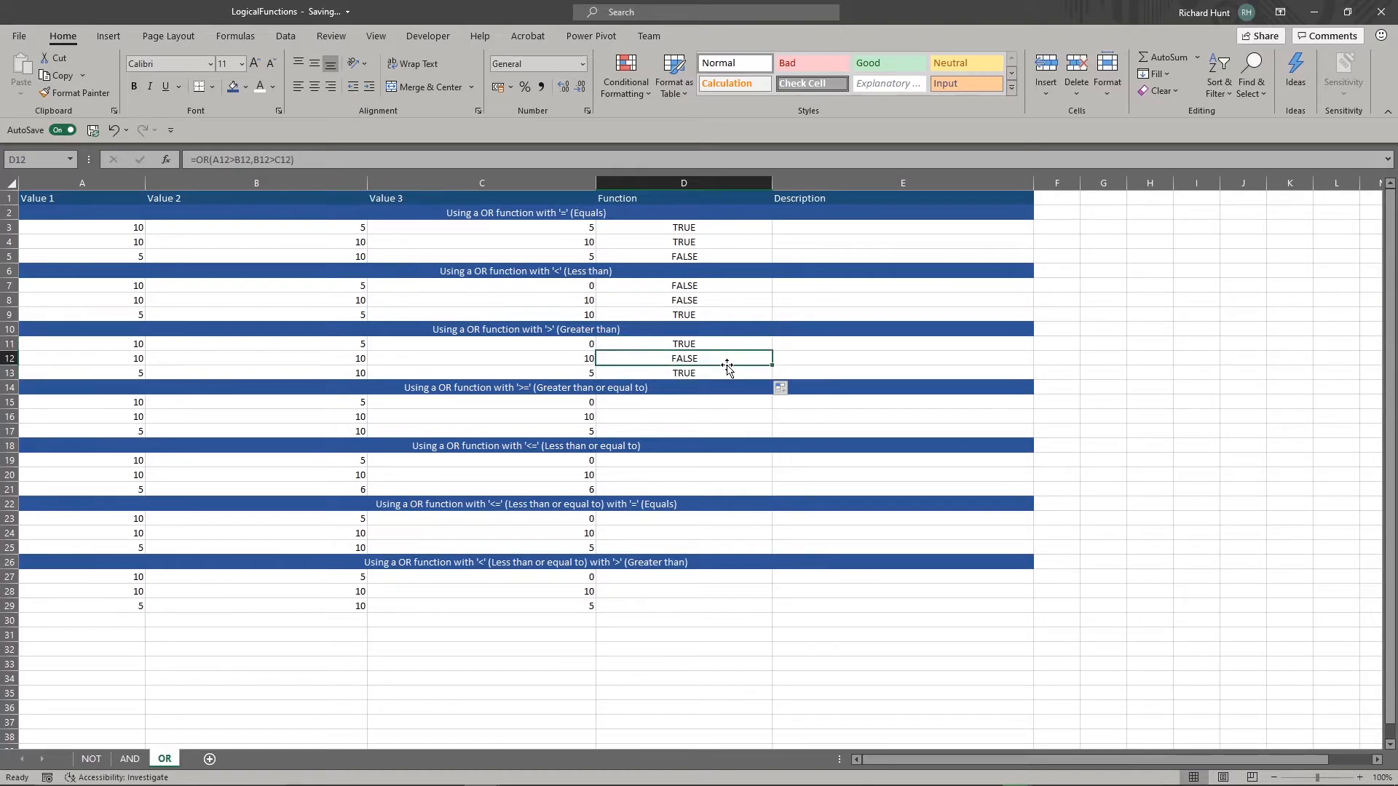
pyautogui.click(685, 373)
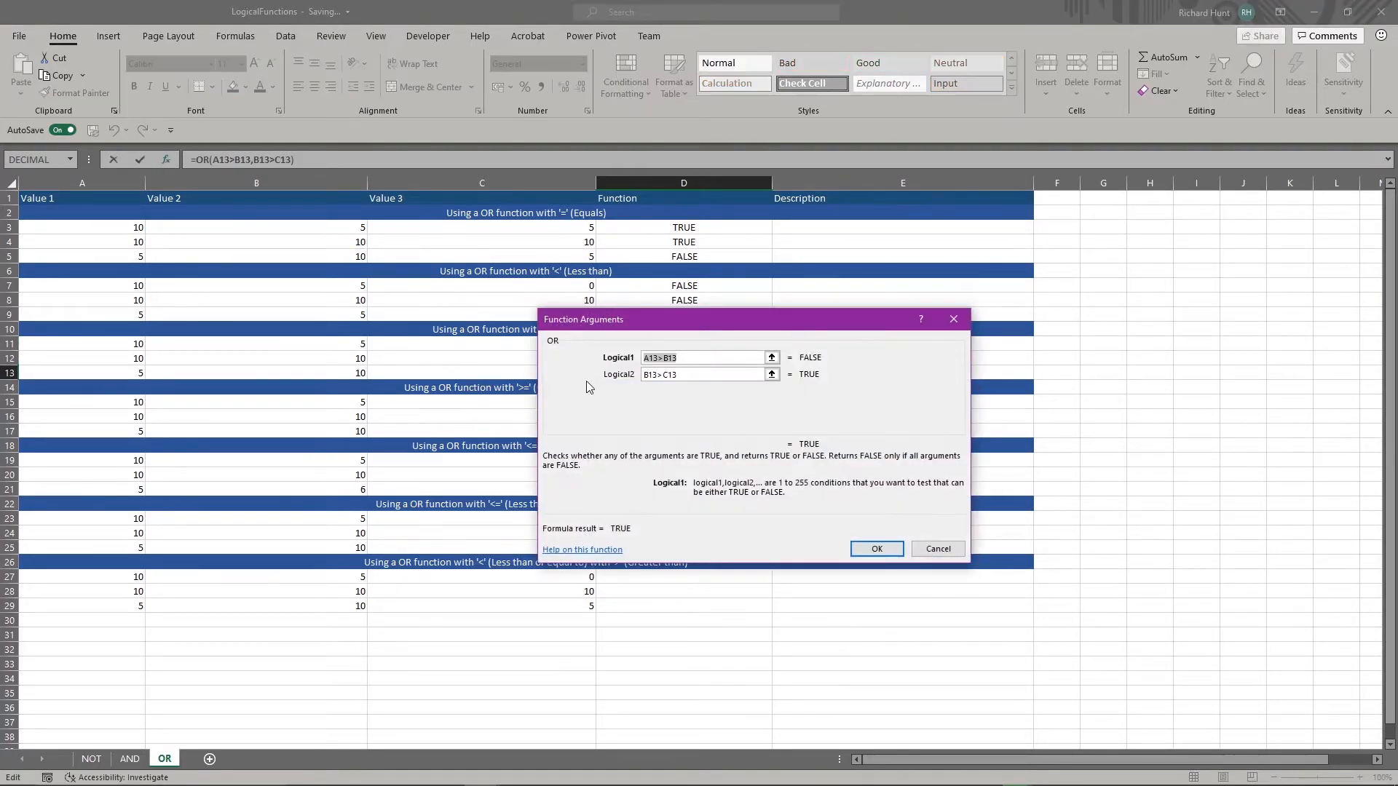
pyautogui.click(705, 358)
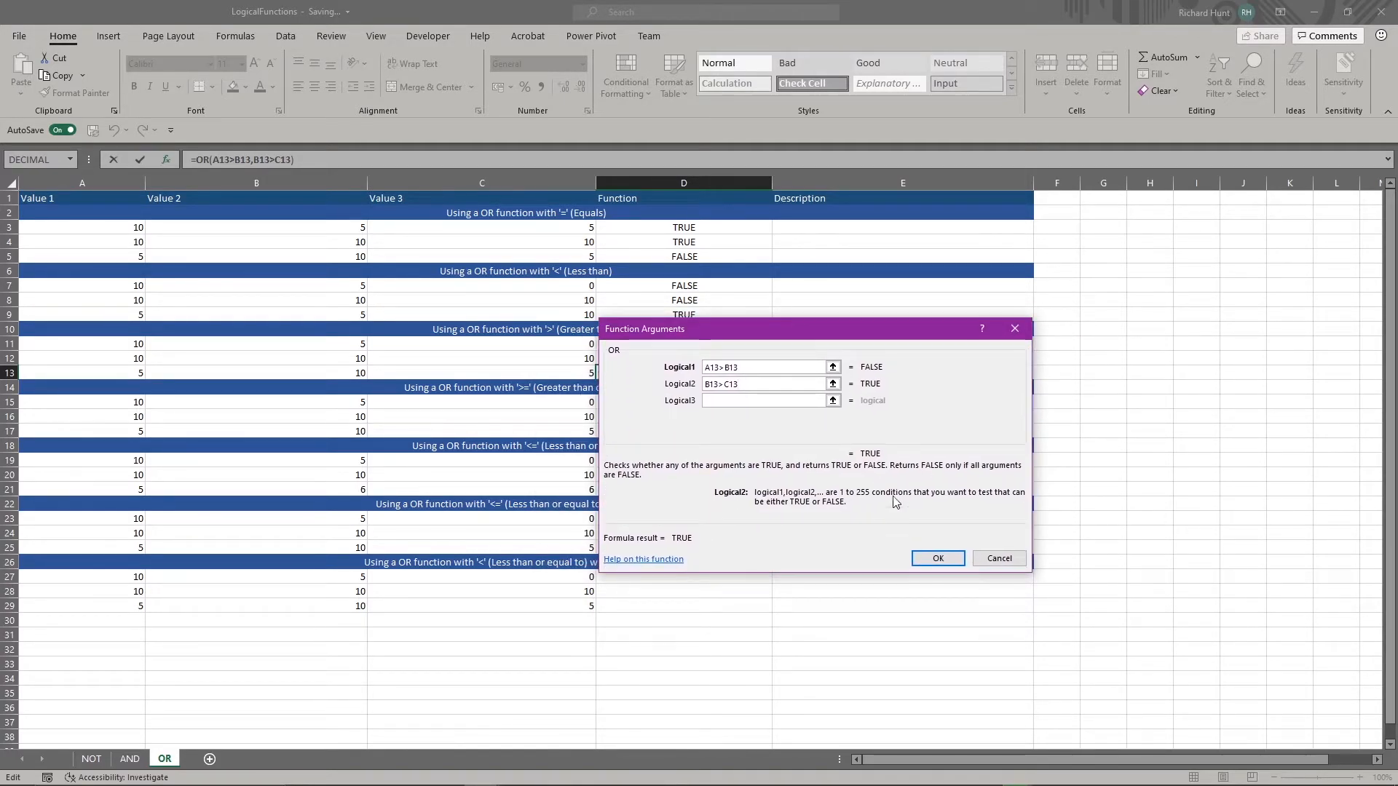
pyautogui.click(936, 557)
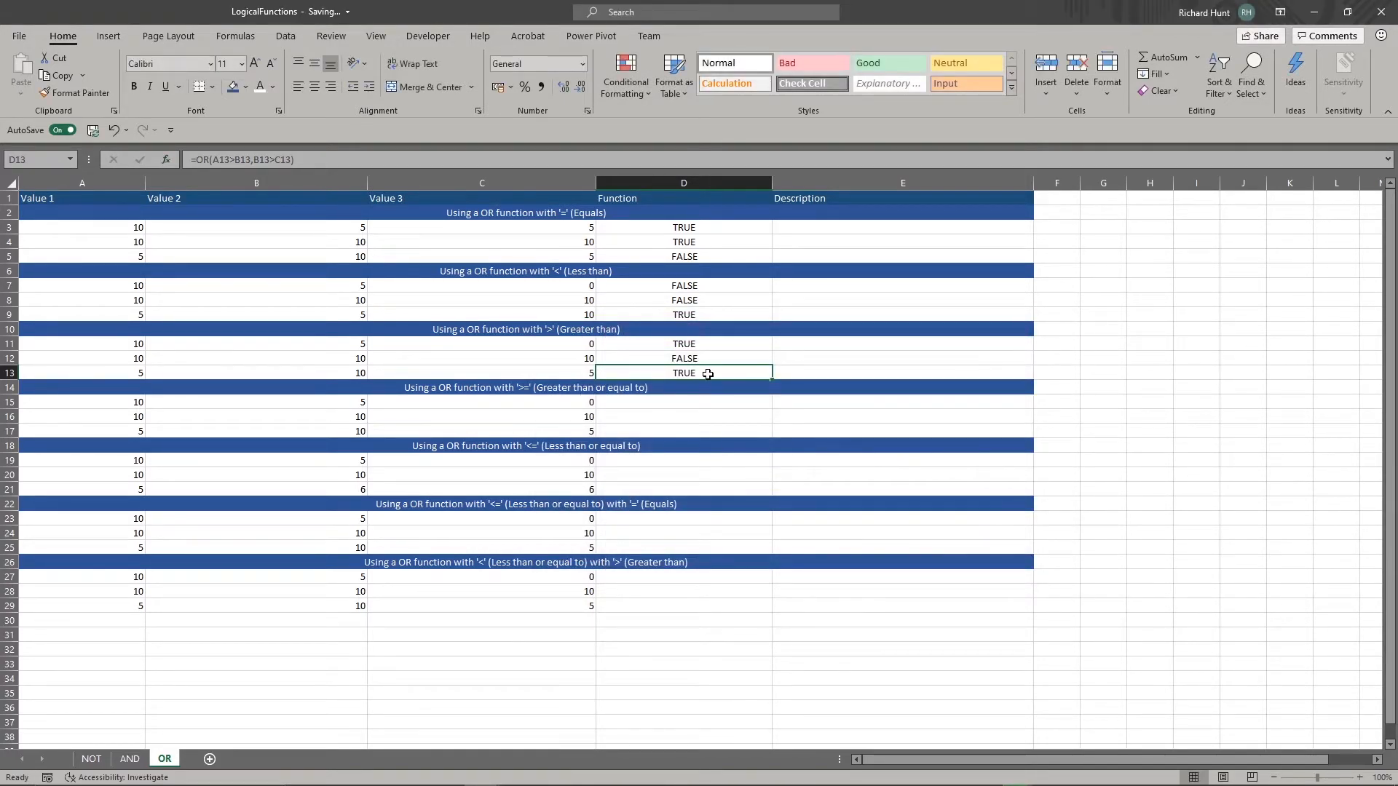
# Change D15:D17 to >= comparisons and enter =OR(A19<=B19,B19<=C19) in D19, returning FALSE.
pyautogui.click(684, 402)
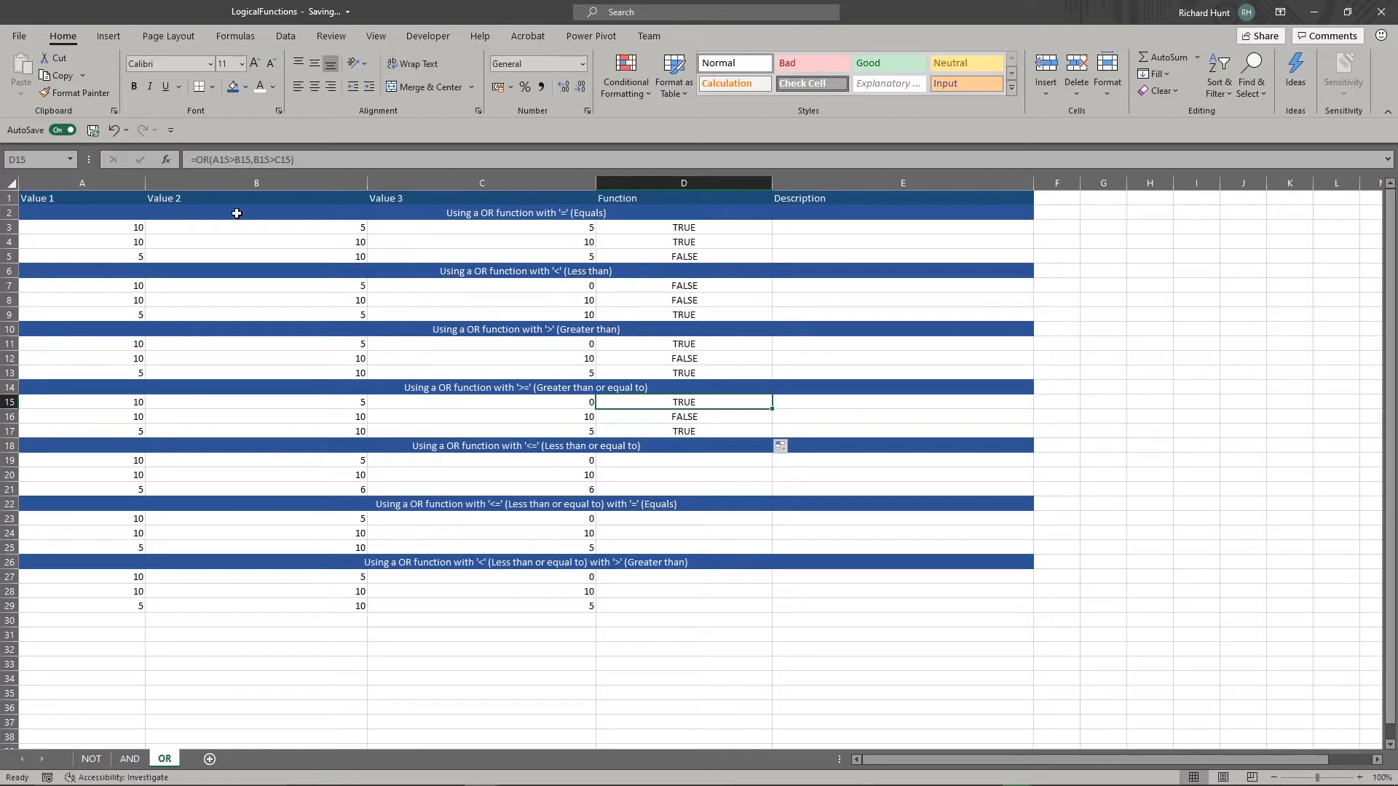
pyautogui.moveTo(225, 429)
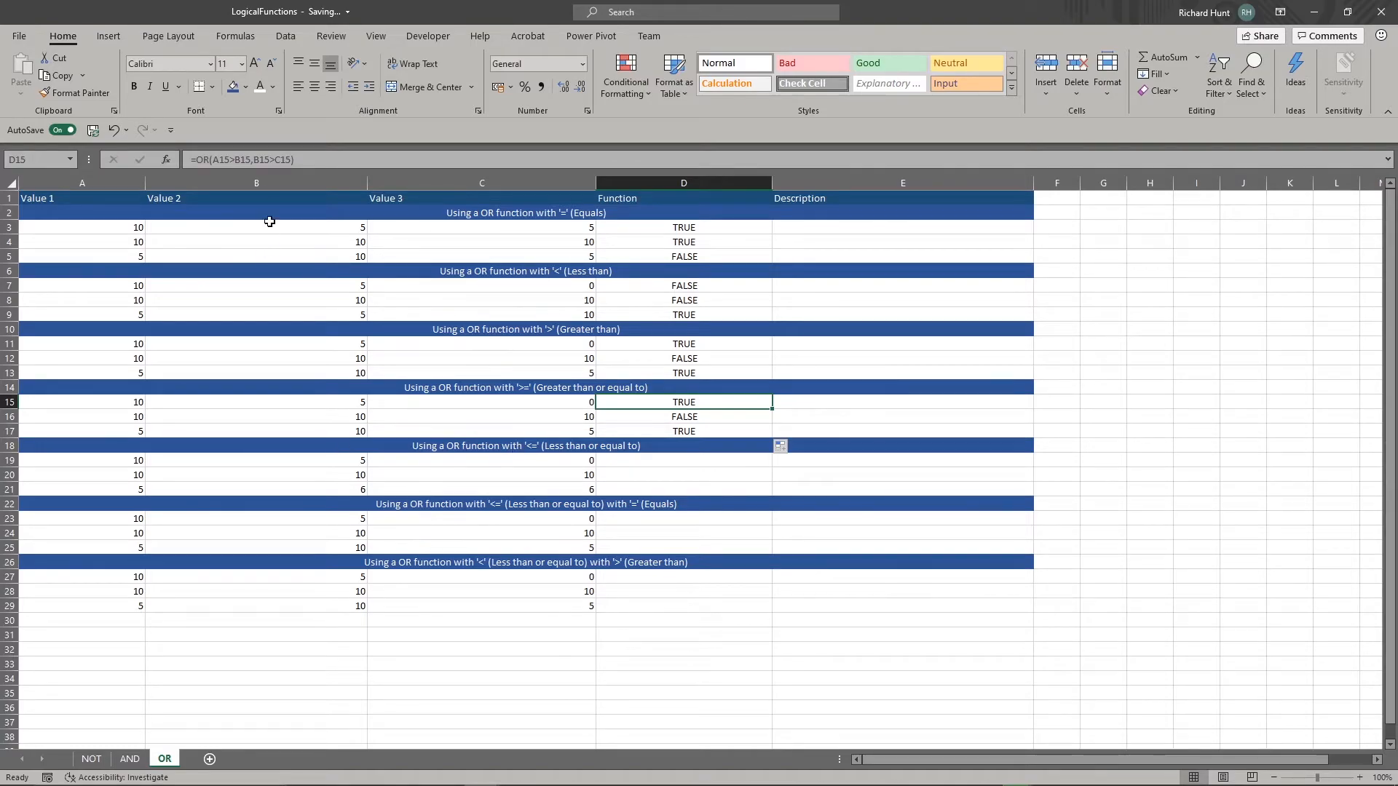
pyautogui.doubleClick(684, 402)
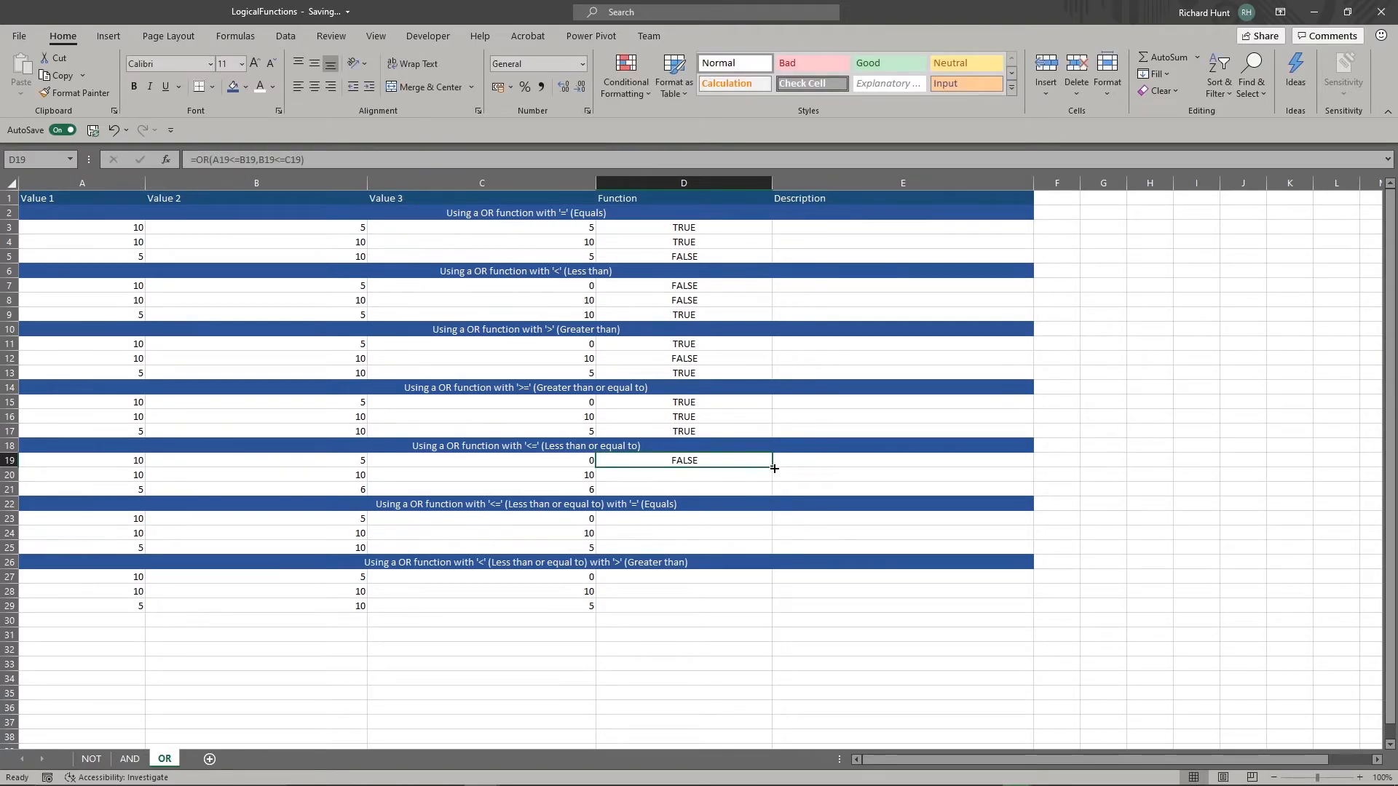
# Fill D19 to D21, paste the formula into D23 and D27, editing row 27 to =OR(A27<B27,B27>C27).
pyautogui.moveTo(773, 468); pyautogui.dragTo(773, 489)
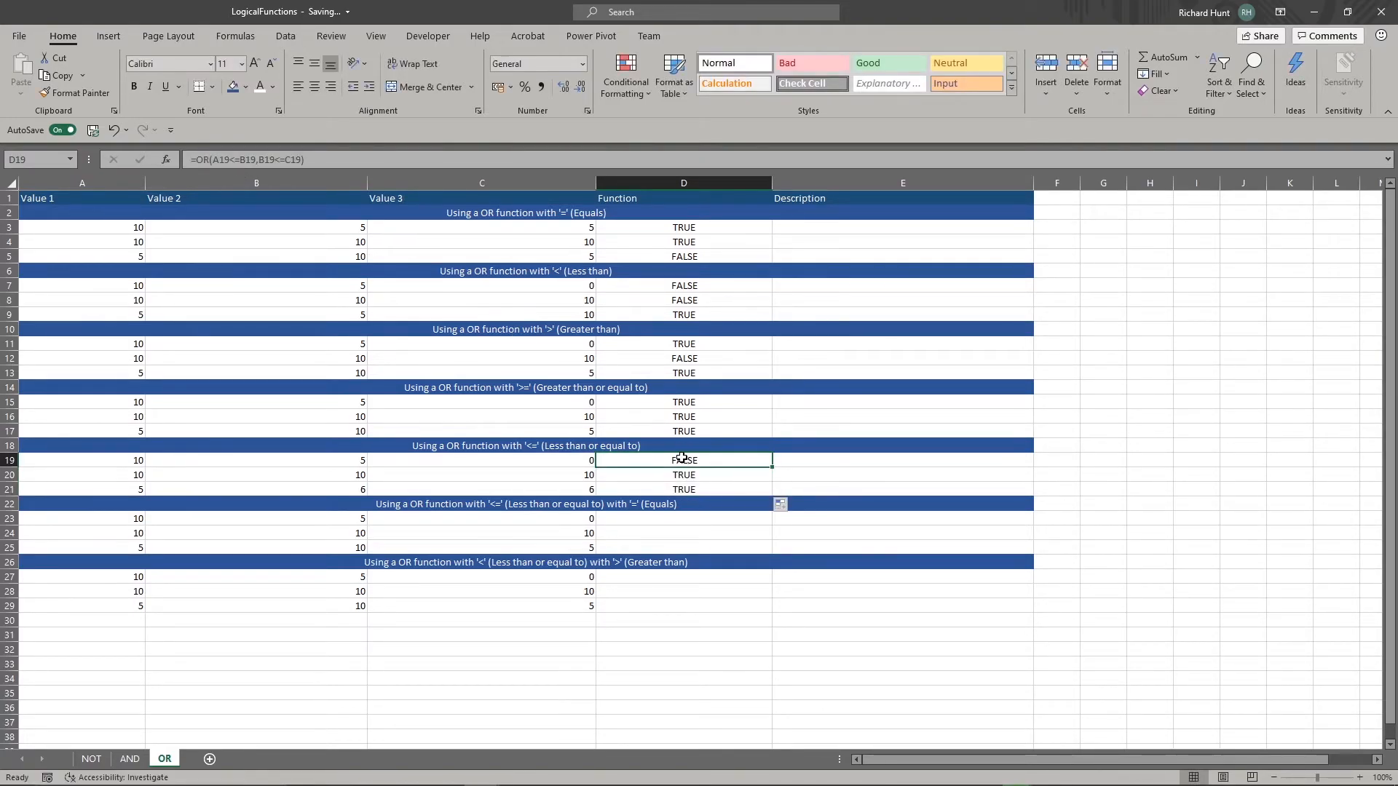
pyautogui.click(683, 518)
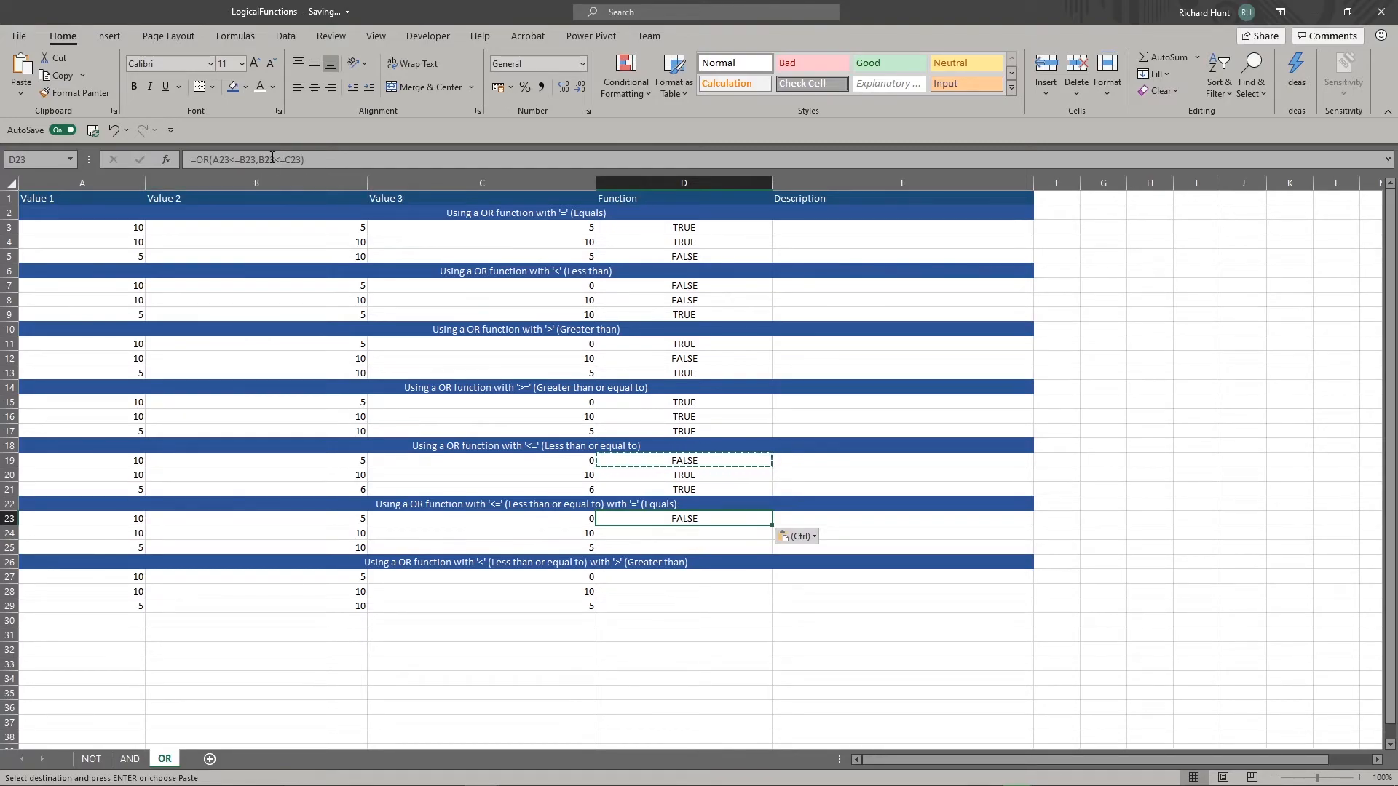
pyautogui.click(683, 533)
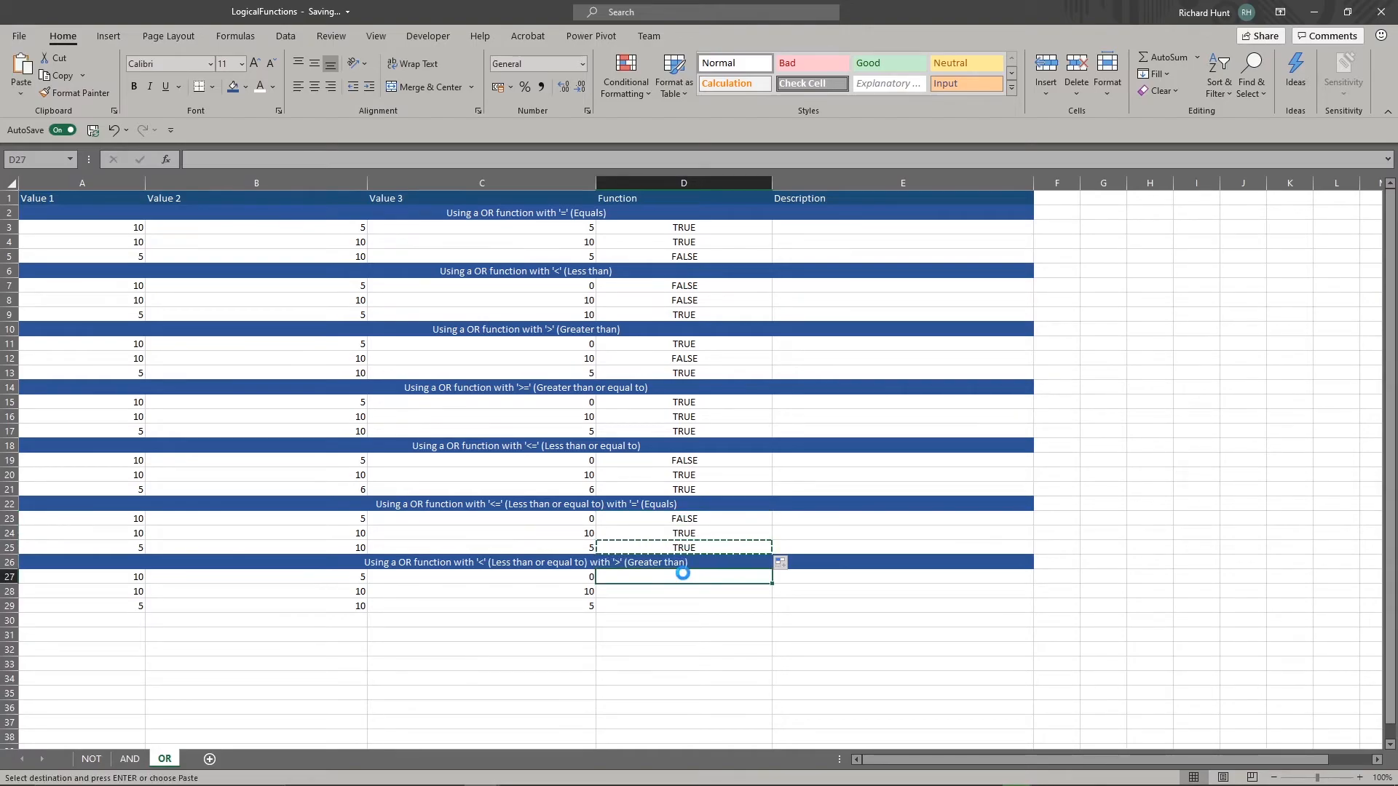
pyautogui.press('ctrl+v')
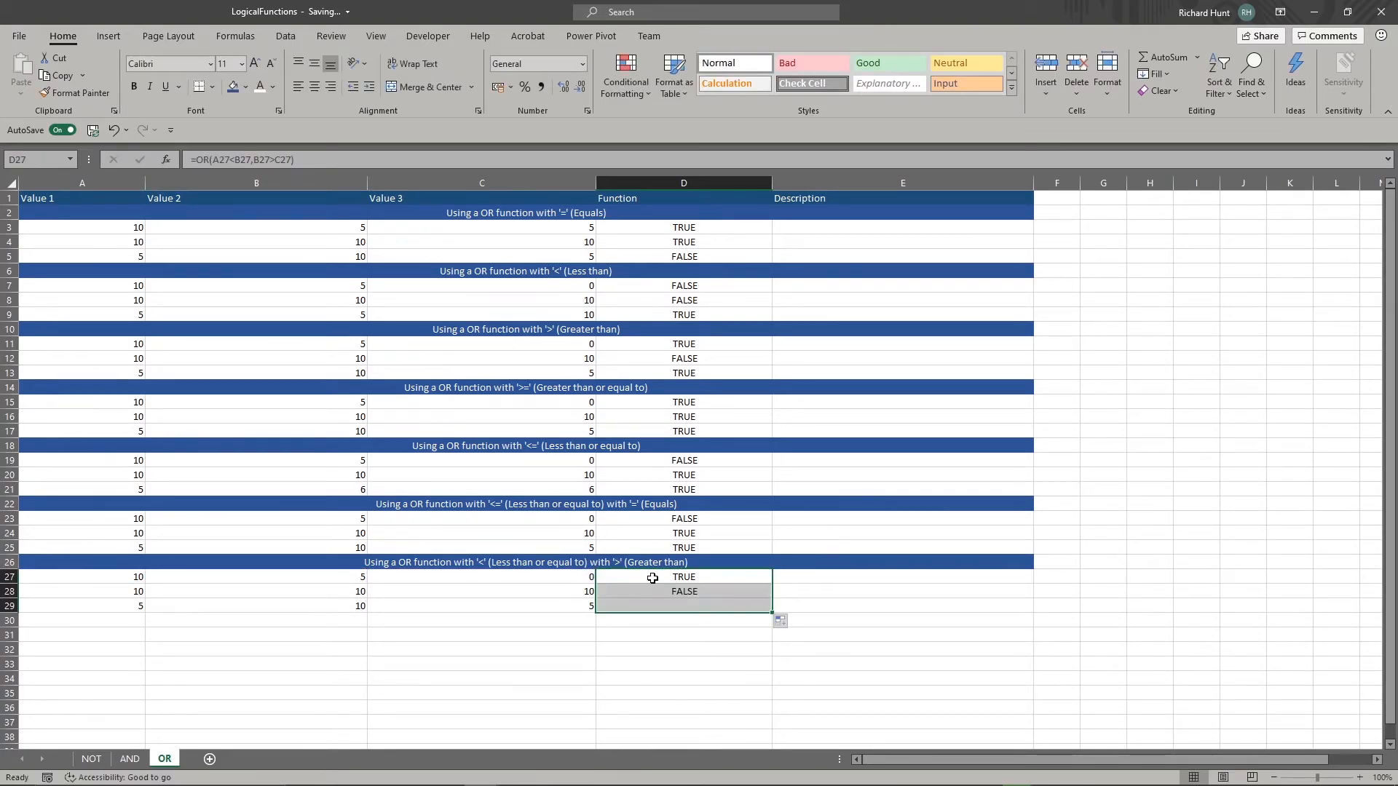
pyautogui.click(683, 593)
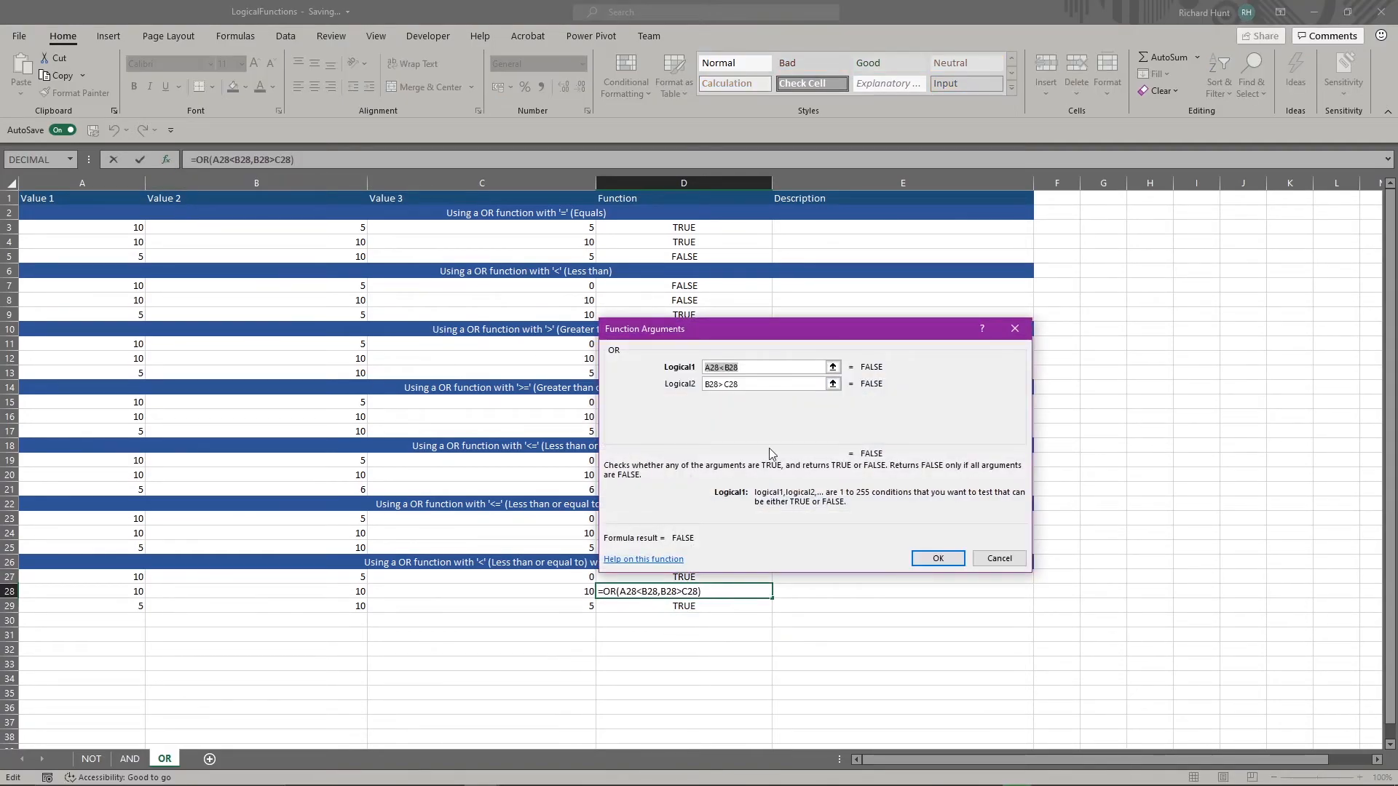
pyautogui.click(765, 383)
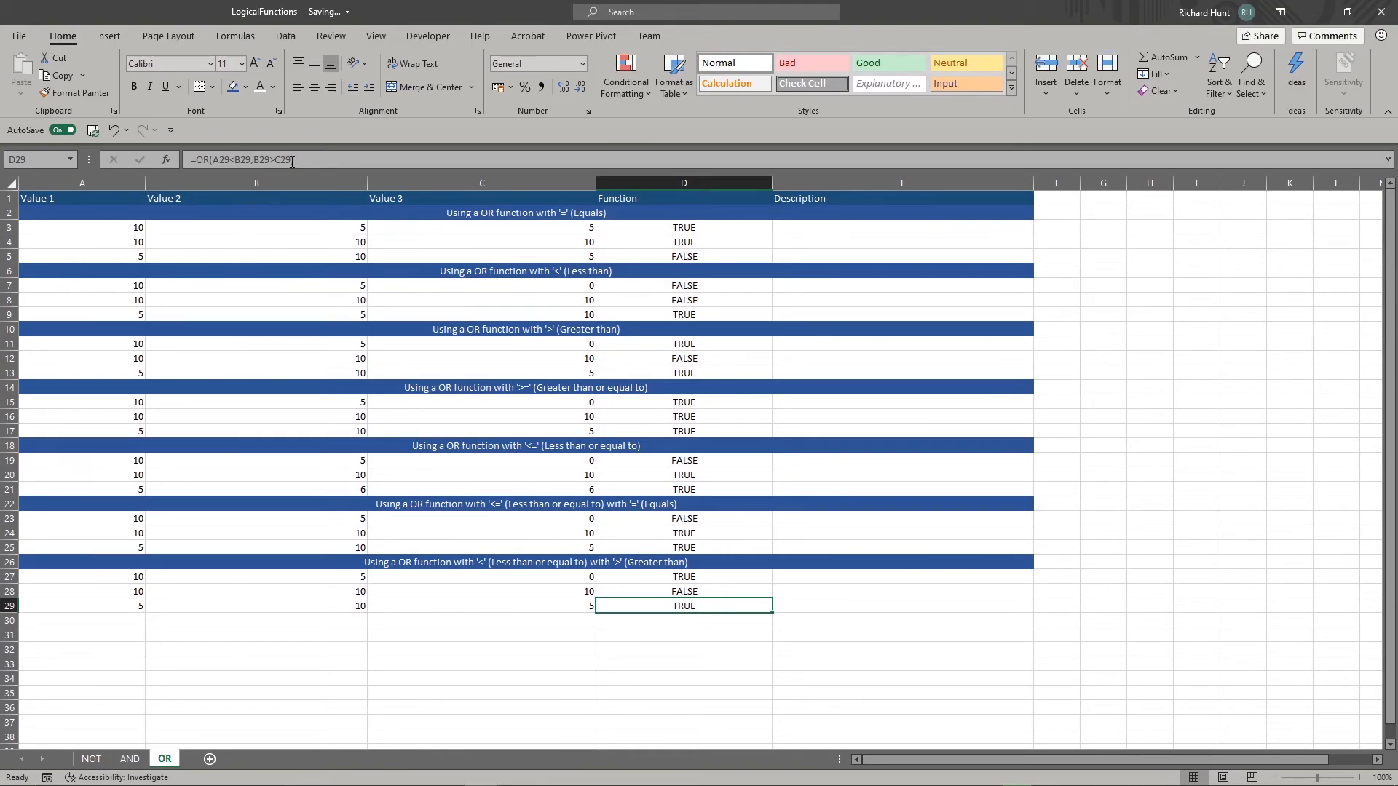
# Add a third condition A29=C29 to D29's OR formula, which still returns TRUE.
pyautogui.click(165, 160)
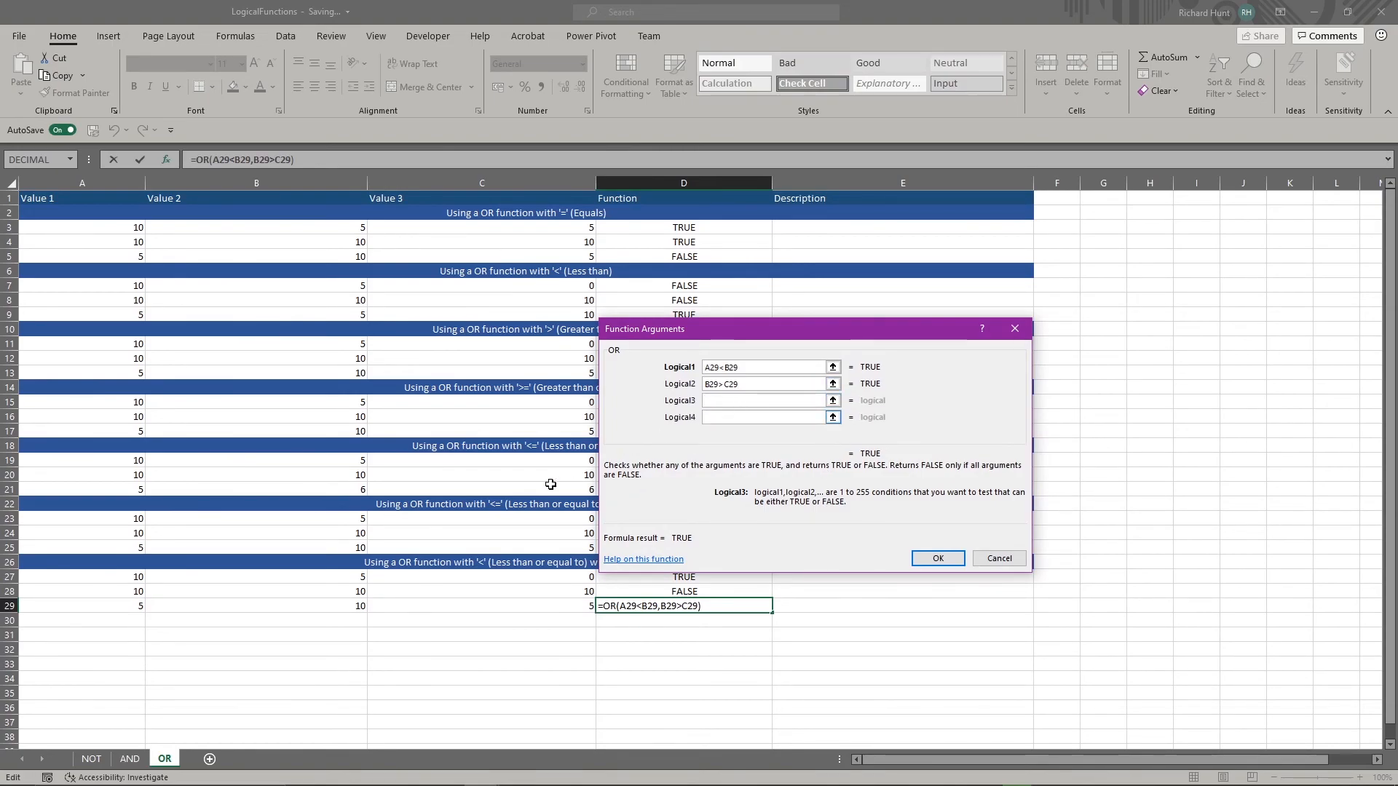
pyautogui.click(82, 606)
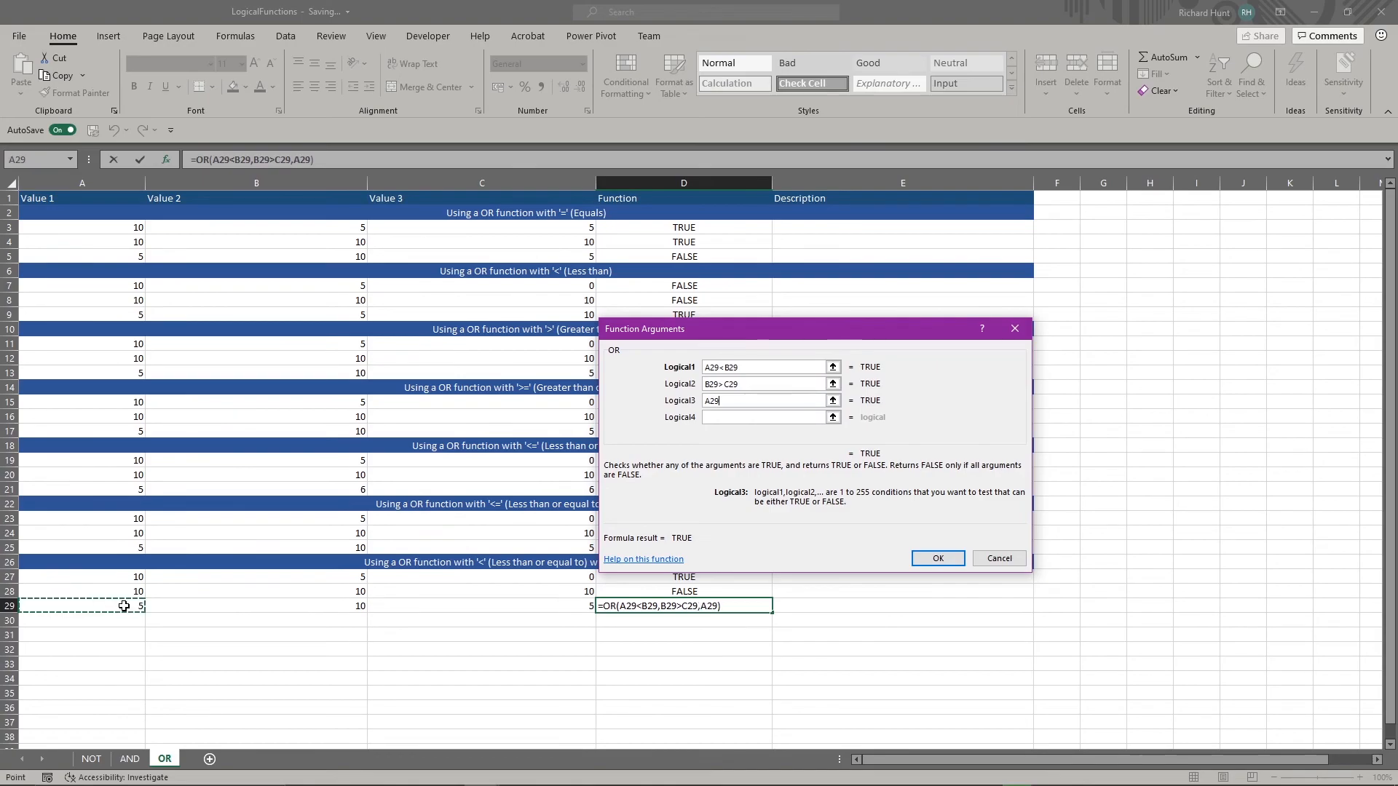
pyautogui.write('=C29')
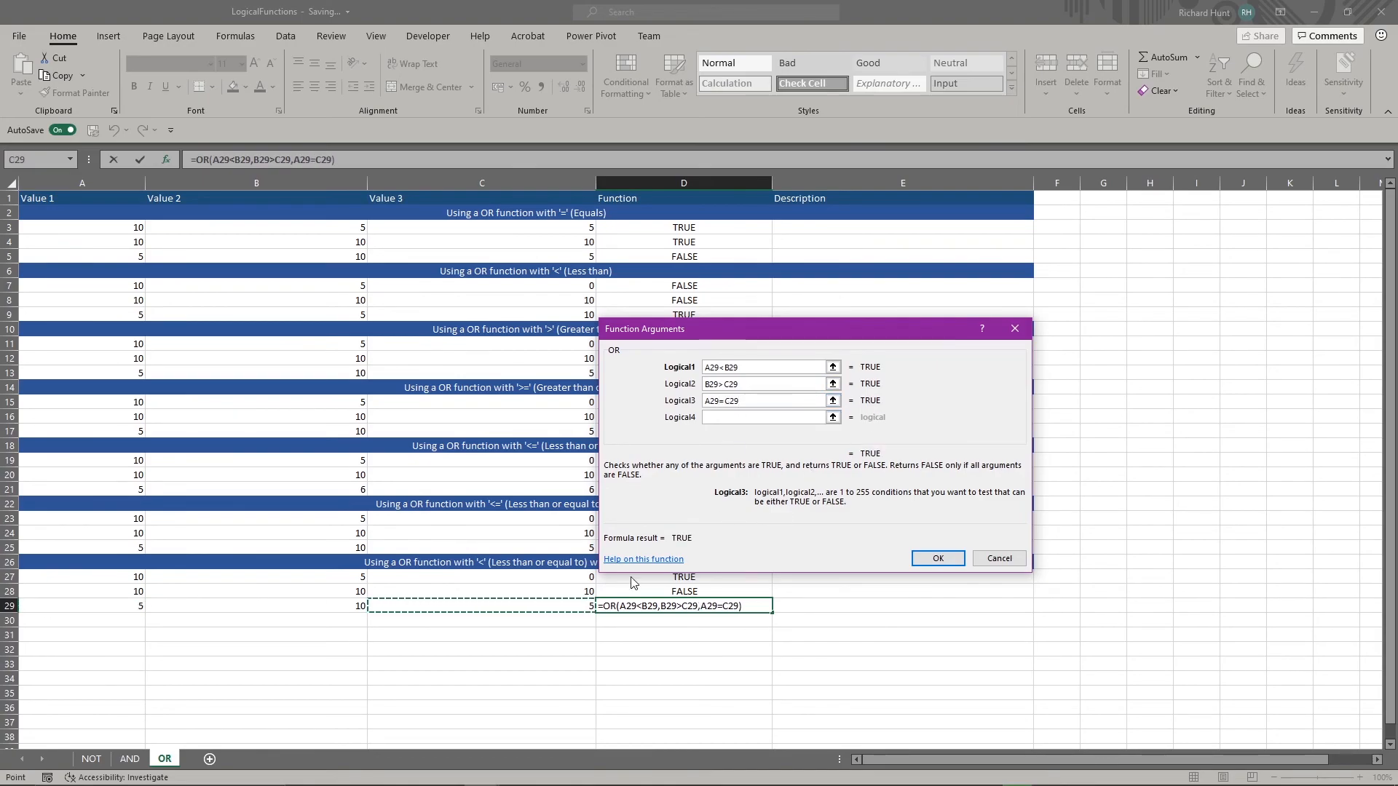
pyautogui.moveTo(899, 463)
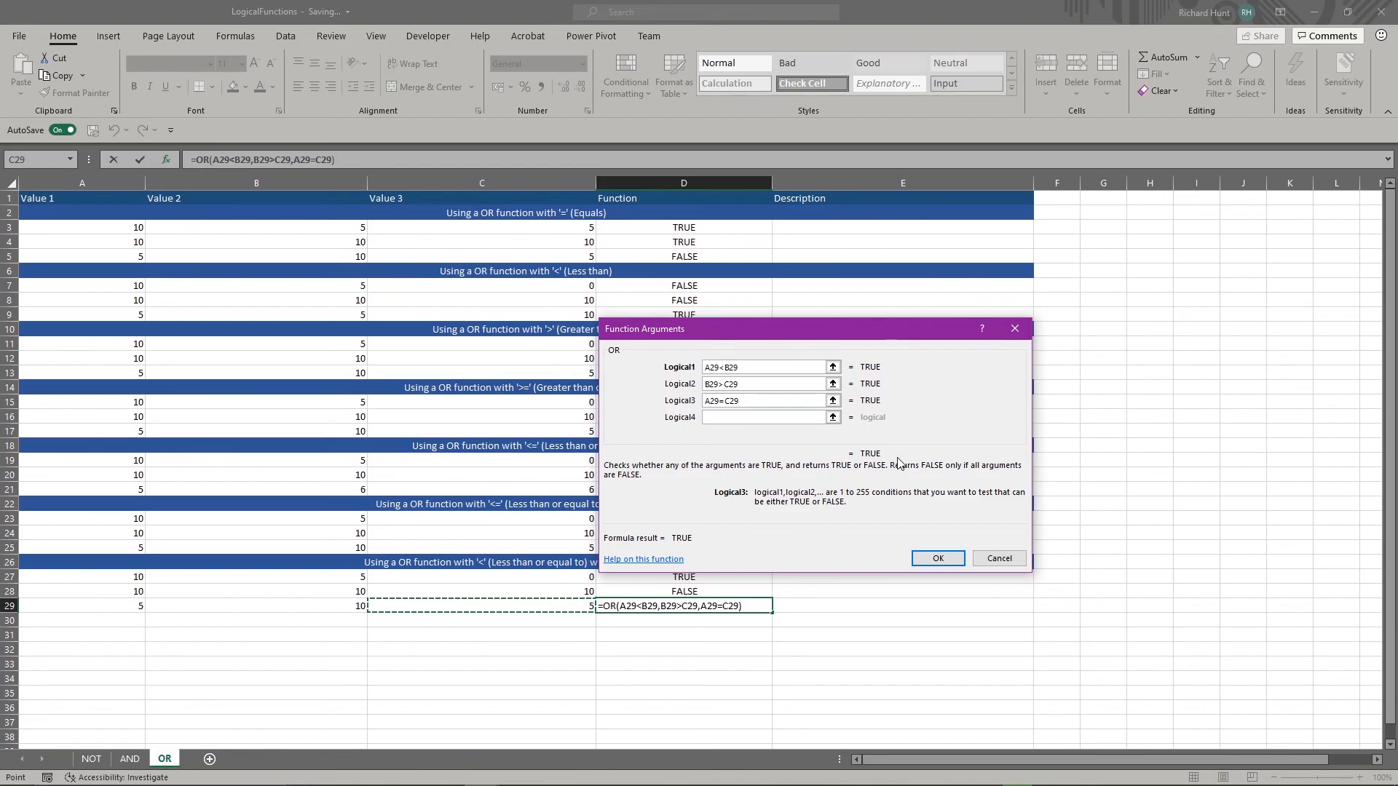
pyautogui.click(937, 557)
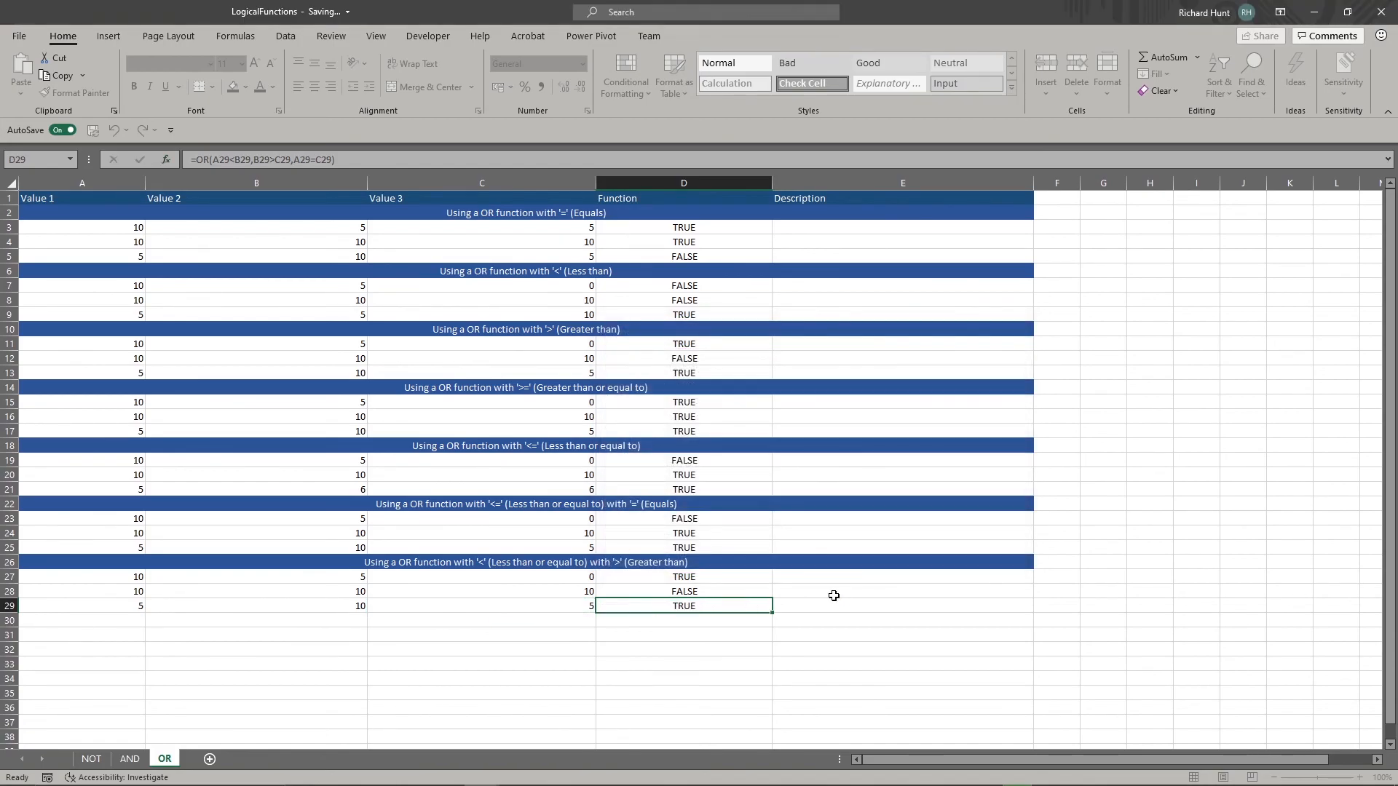